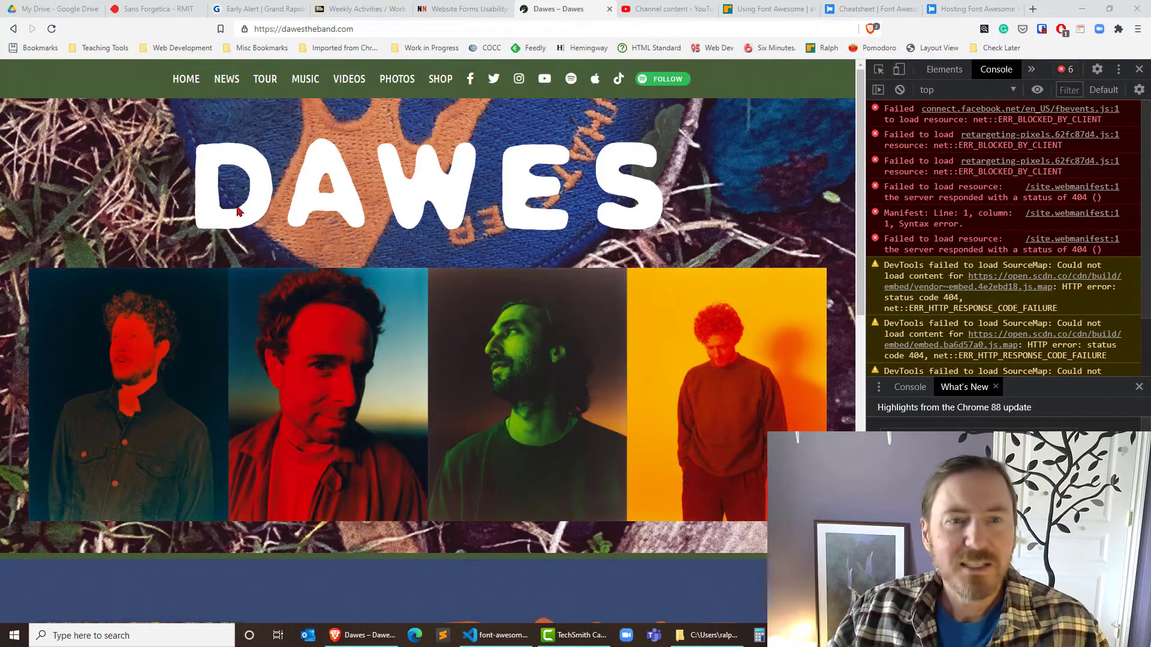
- Inspect the Dawes site's YouTube icon to reveal its fab fa-youtube markup and \f167 content
click(880, 69)
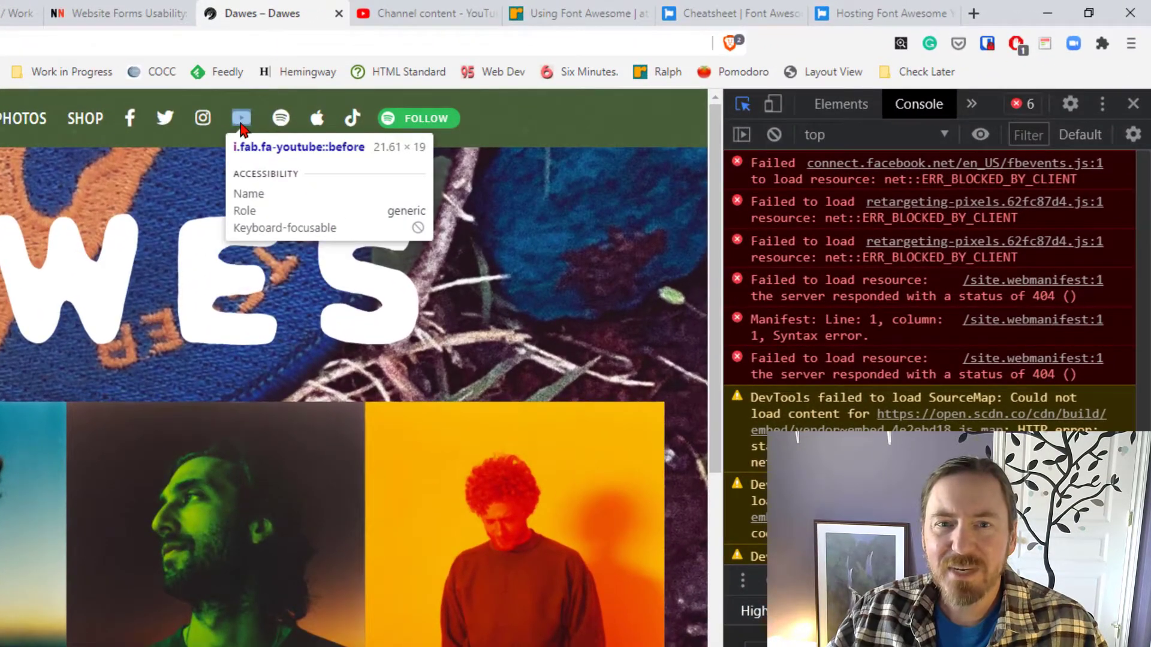
click(840, 103)
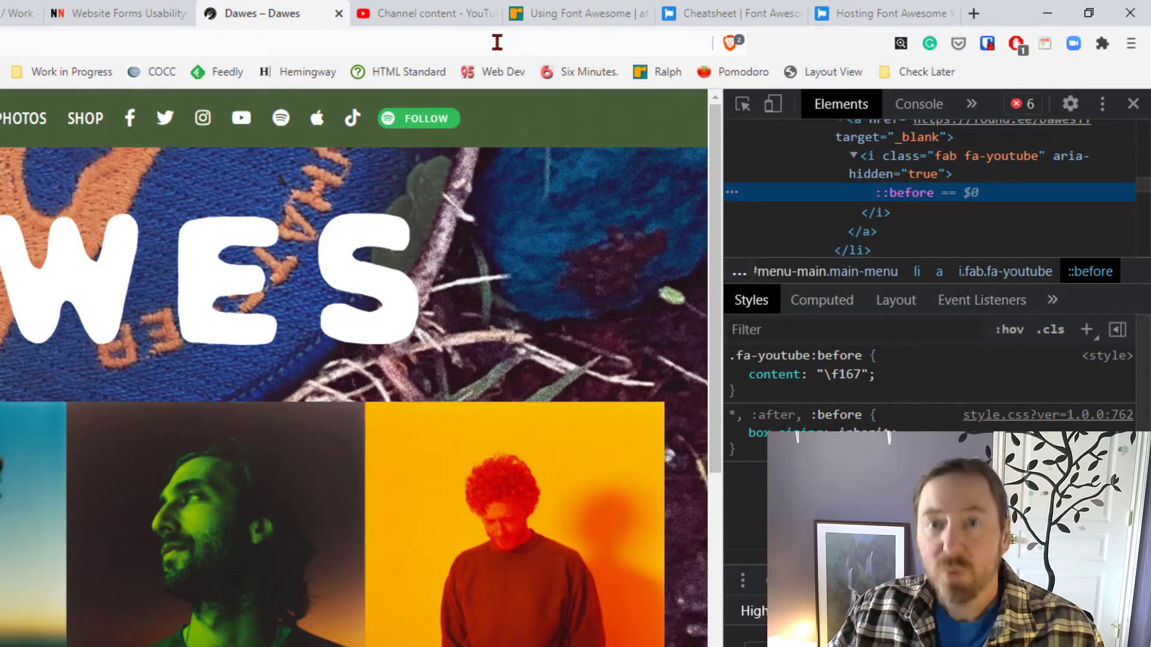
mouse_move(760, 13)
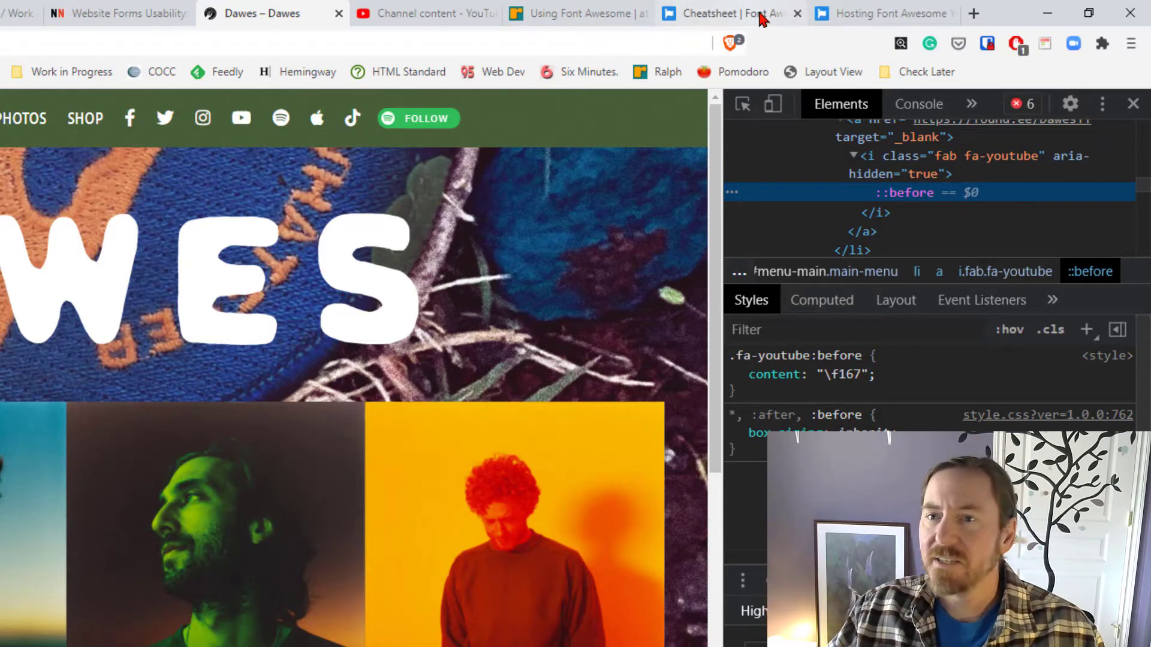
- Scroll through the Hosting Font Awesome Yourself guide
click(885, 13)
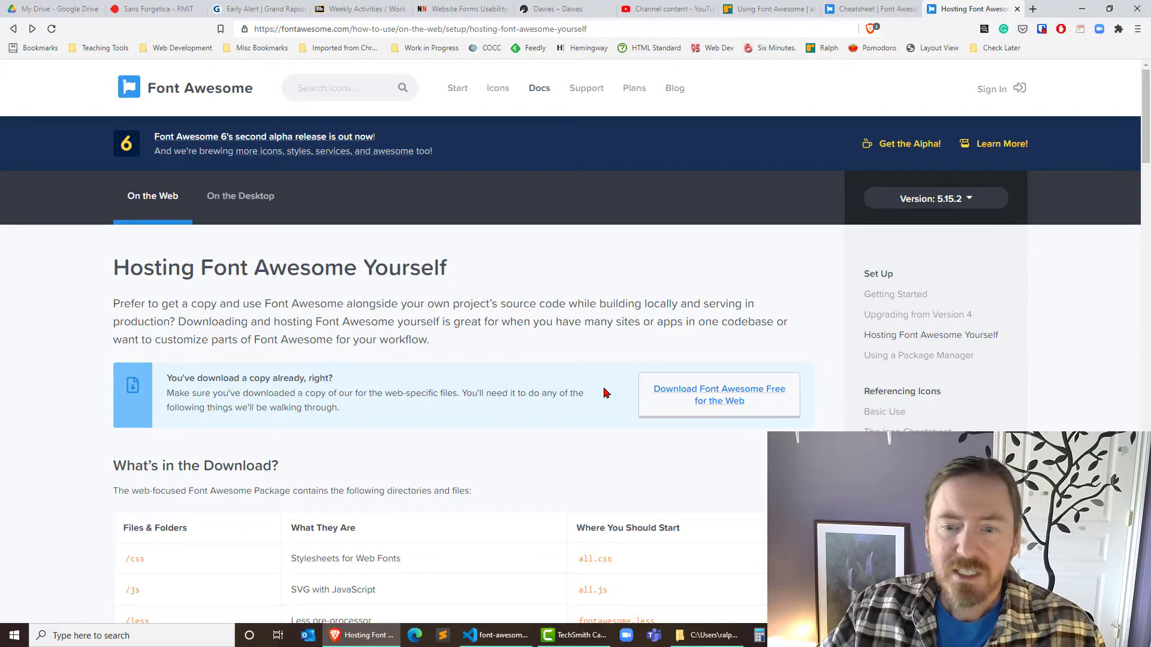
scroll(down, 3)
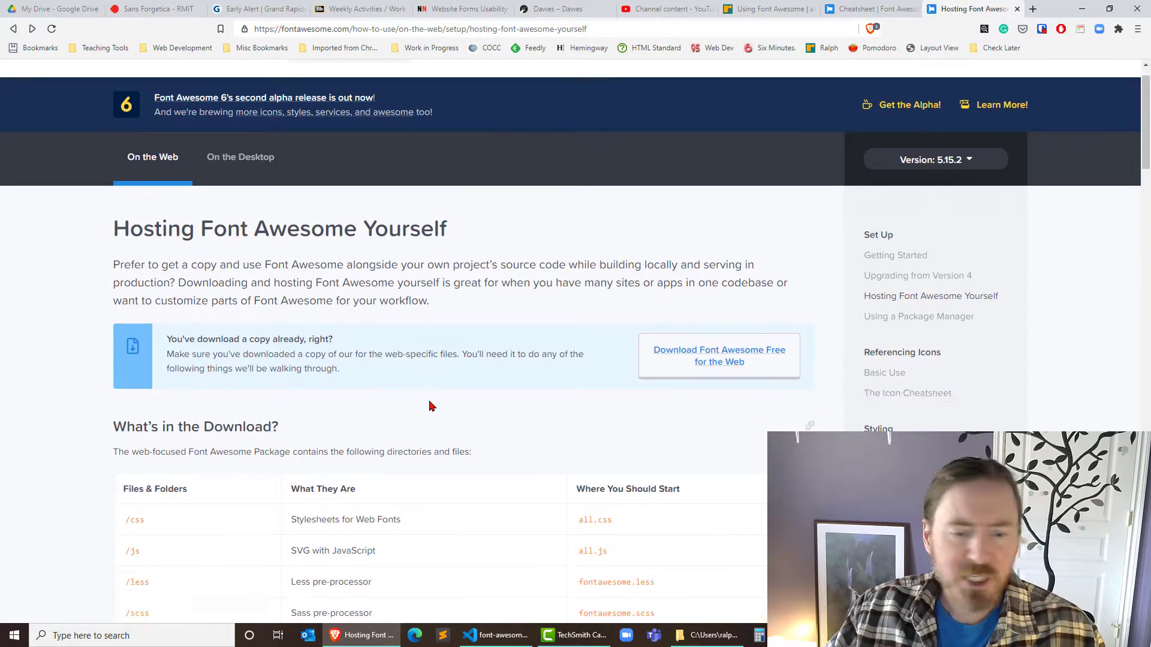
scroll(down, 3)
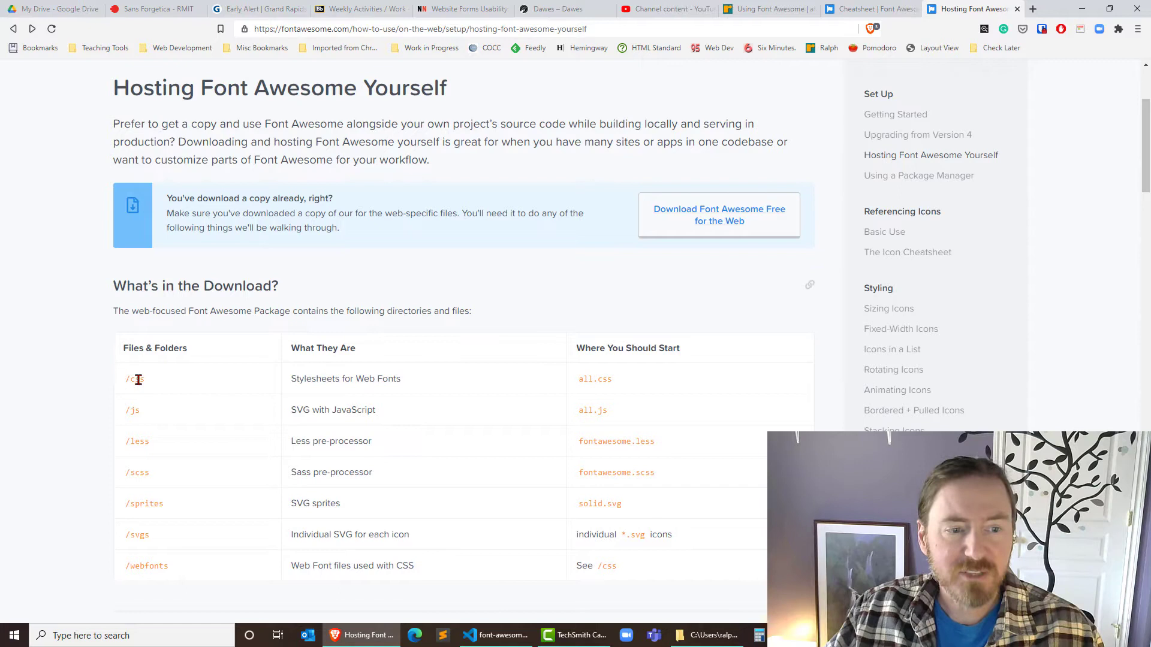
mouse_move(184, 409)
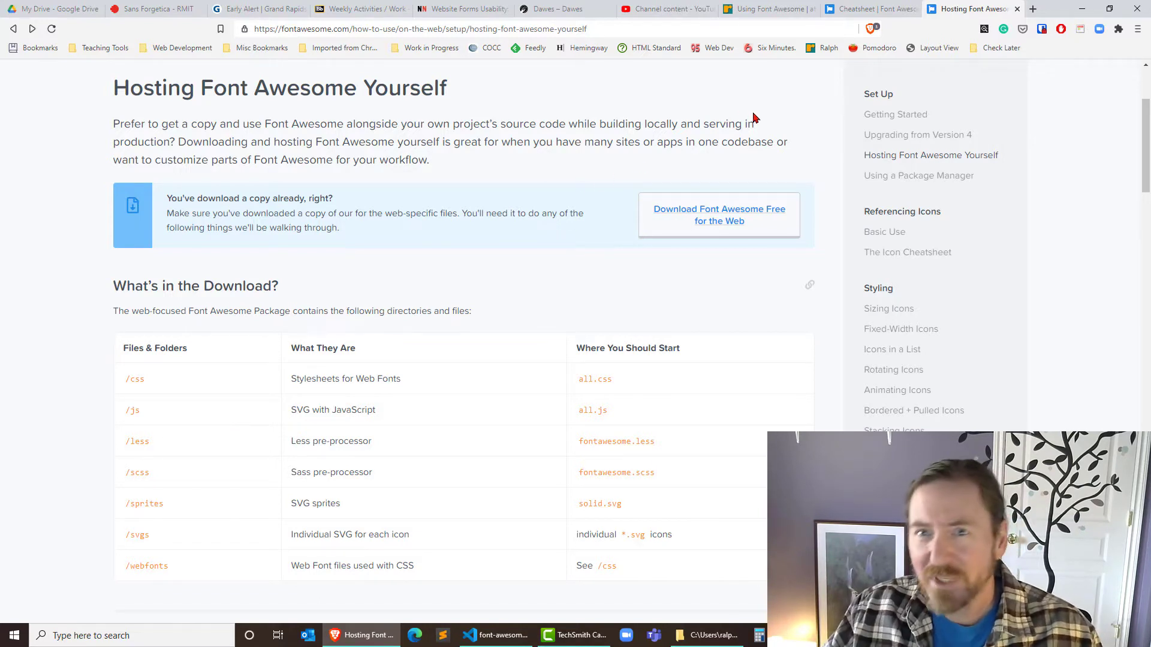
mouse_move(629, 299)
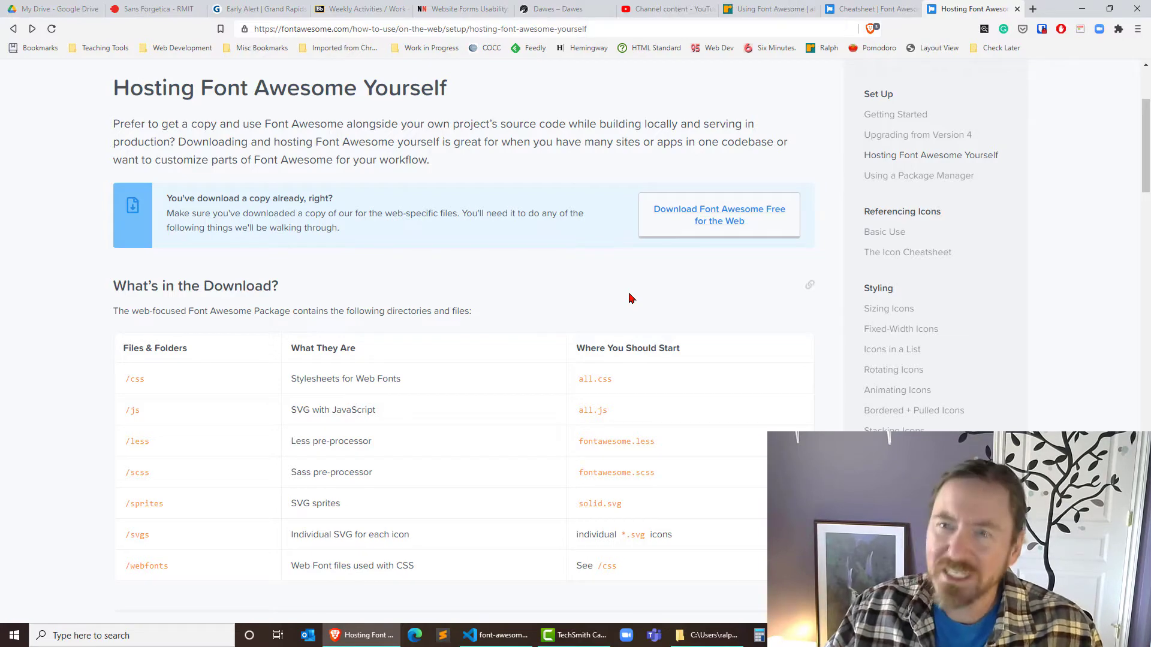
mouse_move(842, 56)
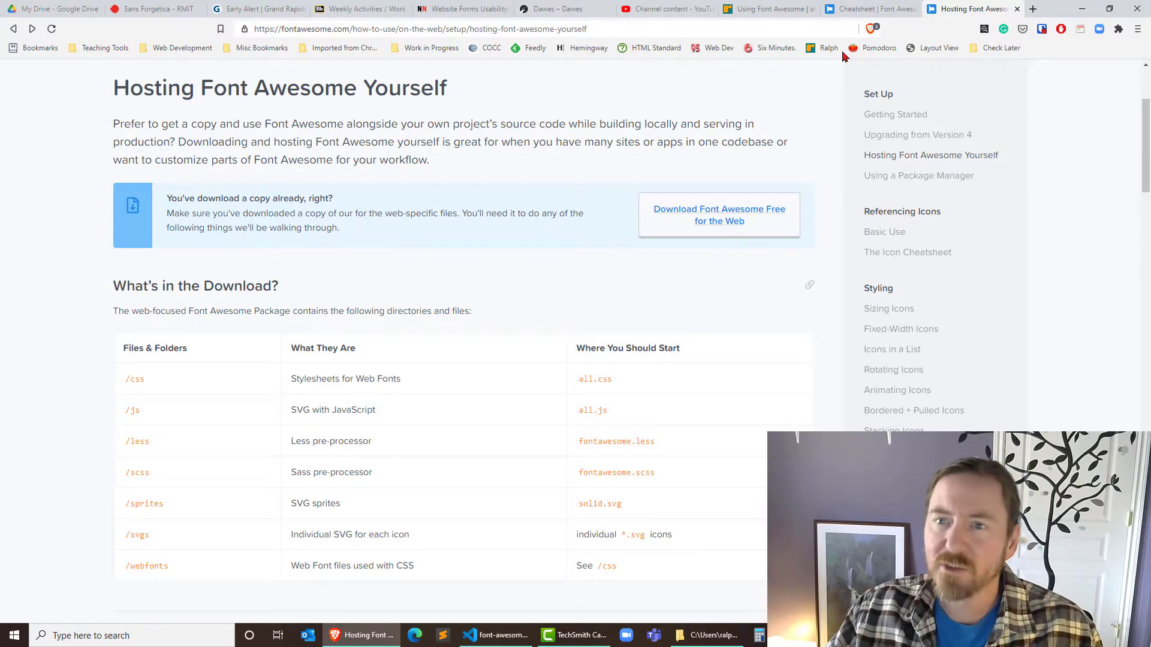
- Show the Brand Icons list on the Font Awesome Free cheatsheet
click(869, 9)
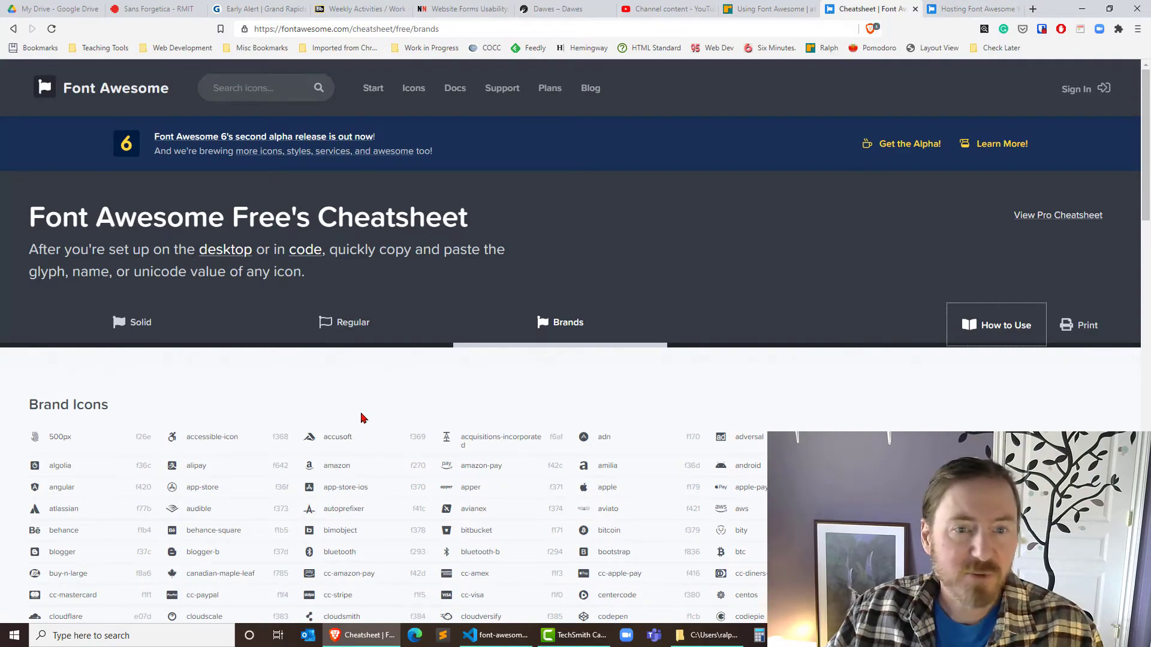
scroll(down, 3)
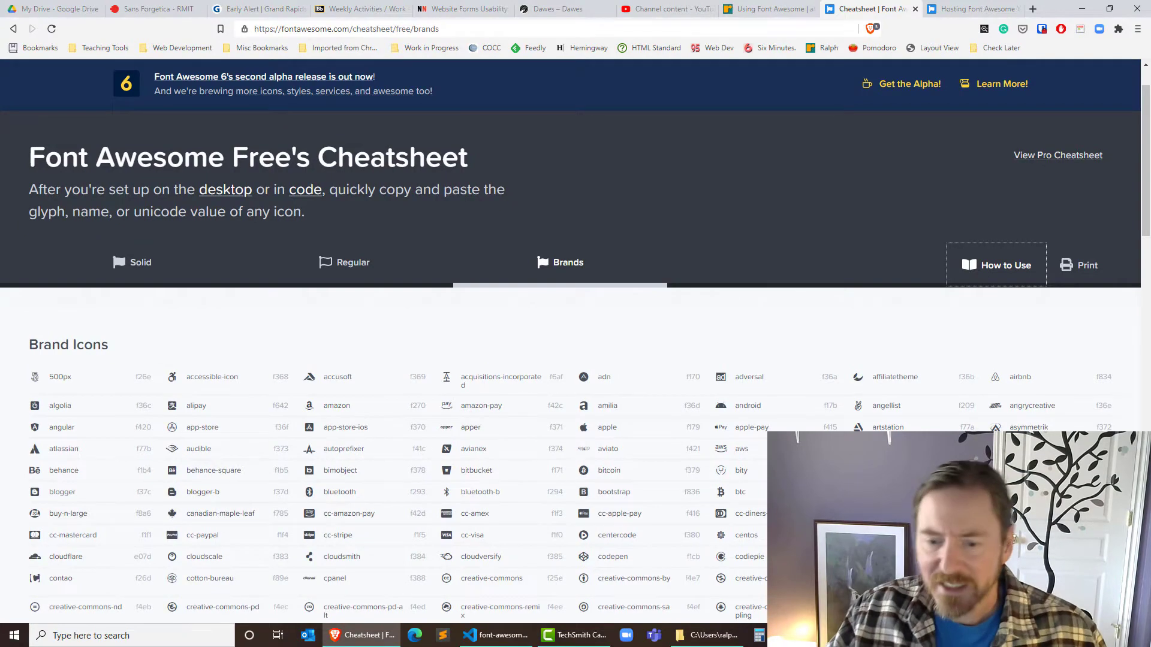
click(496, 635)
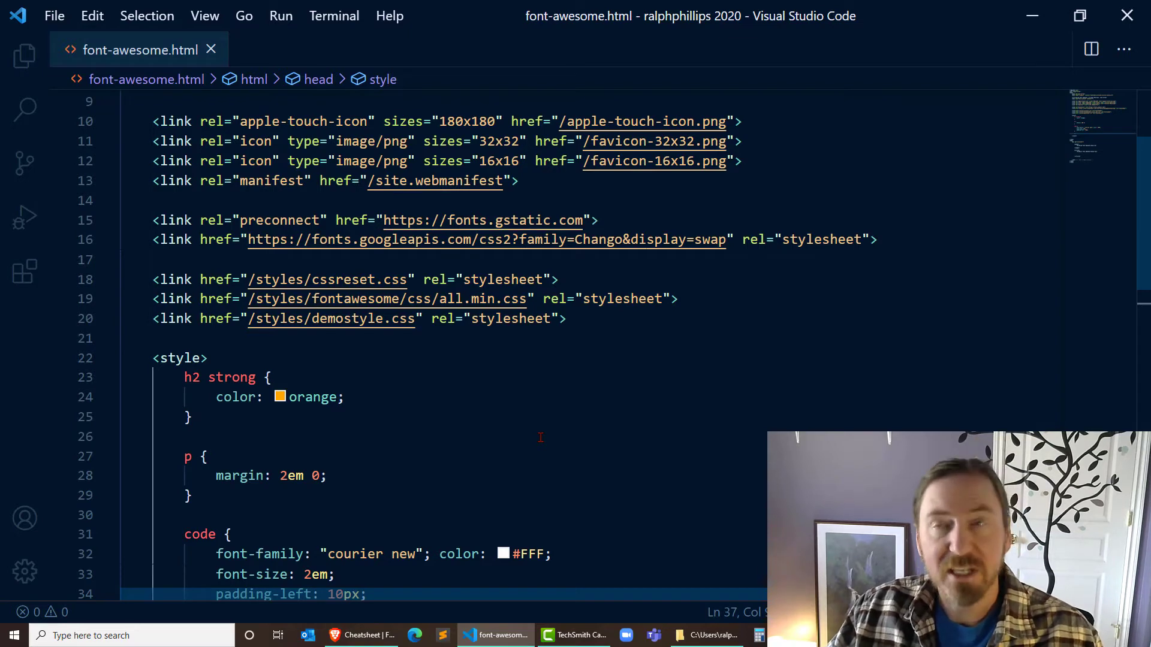
- Scroll font-awesome.html down to the article's h2 and its empty paragraph
scroll(down, 3)
text(<p></p>)
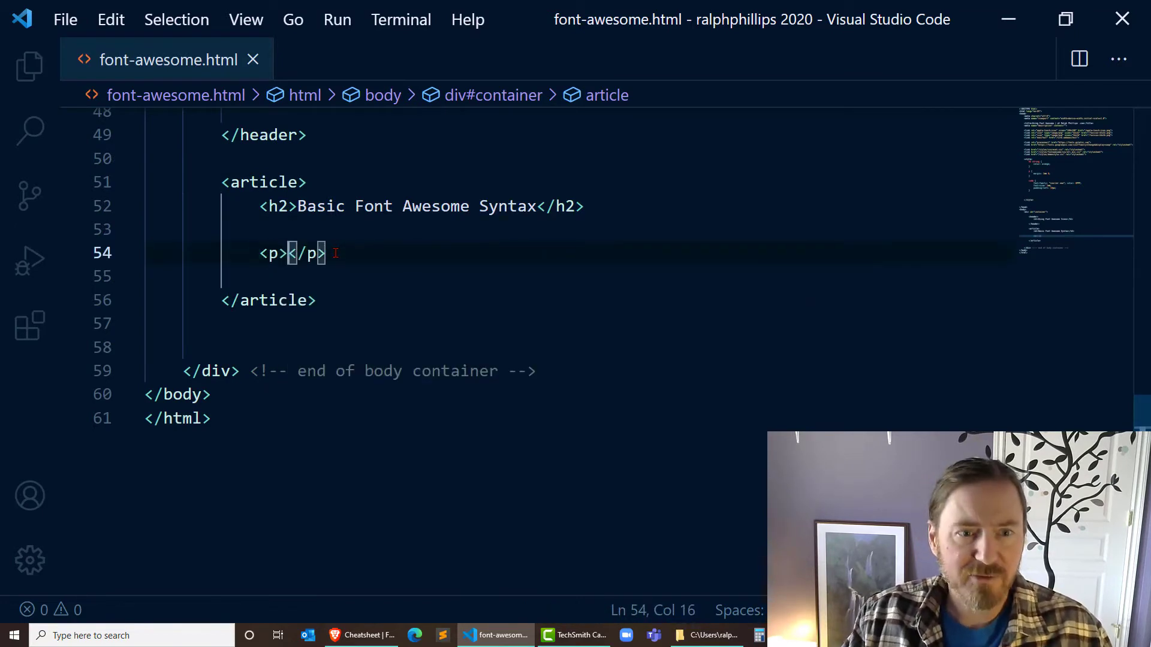
- Put <i class="fa fa-air-freshener fa-6x"></i> inside the paragraph under the heading
key(Enter)
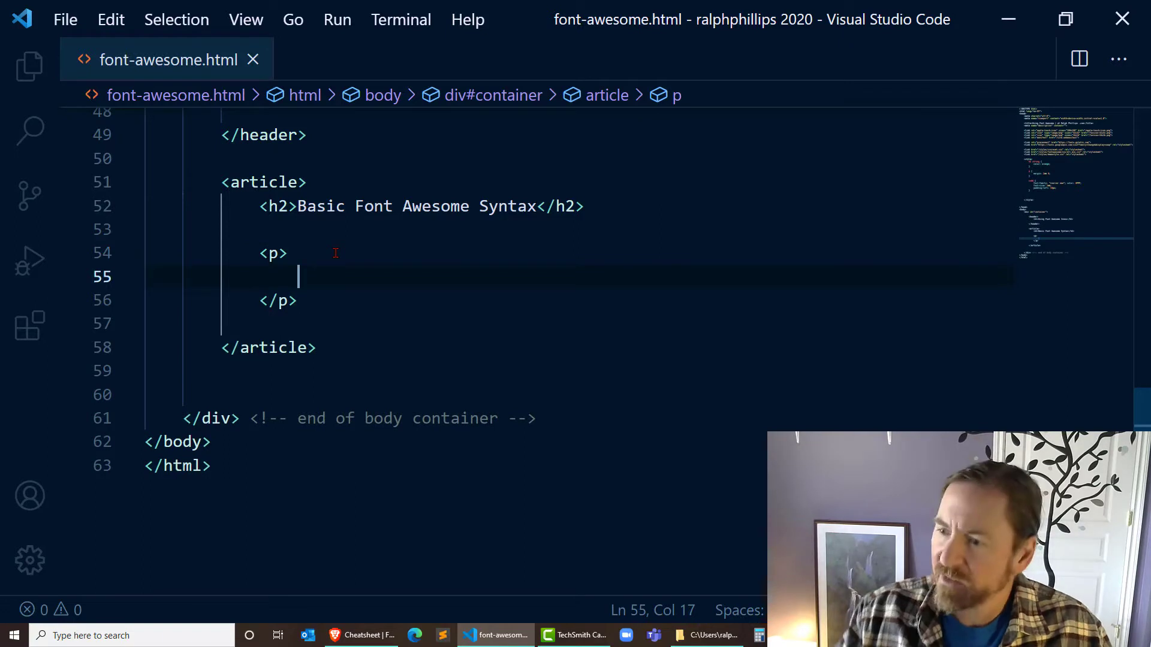
text(<i)
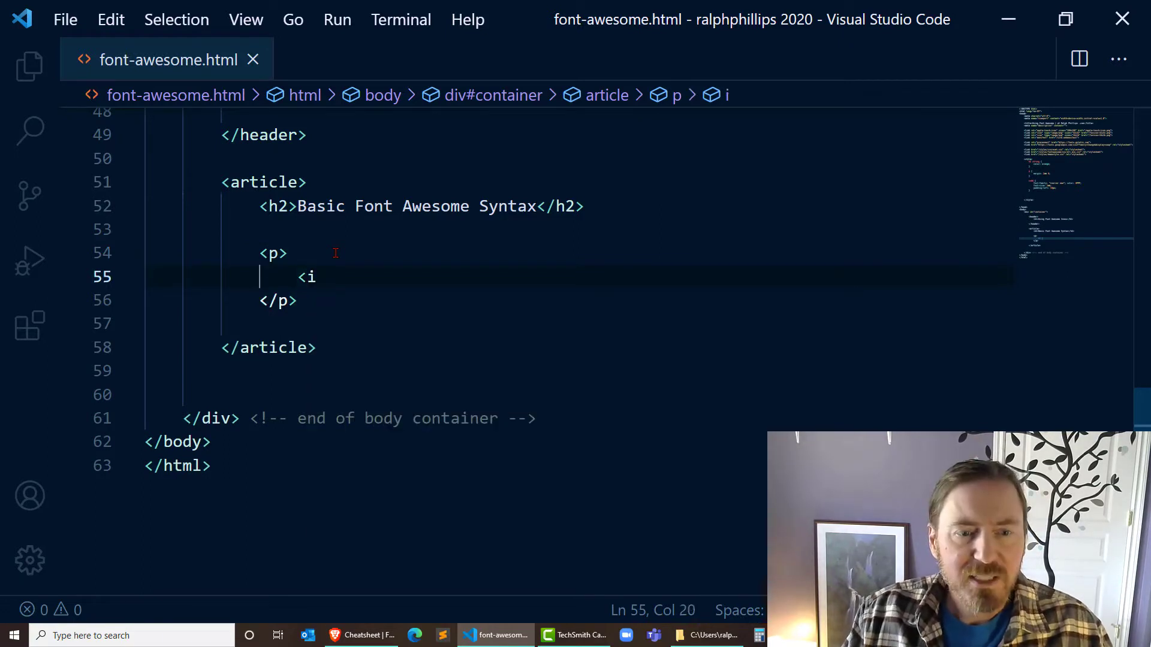
text(class=)
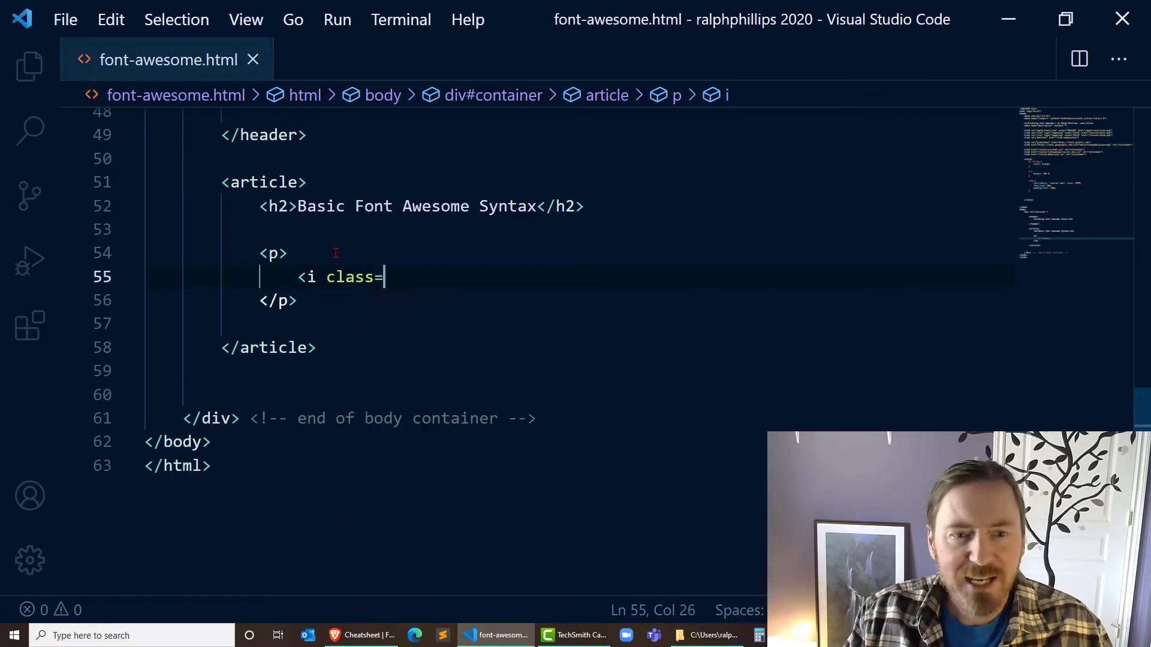
text("fa fa)
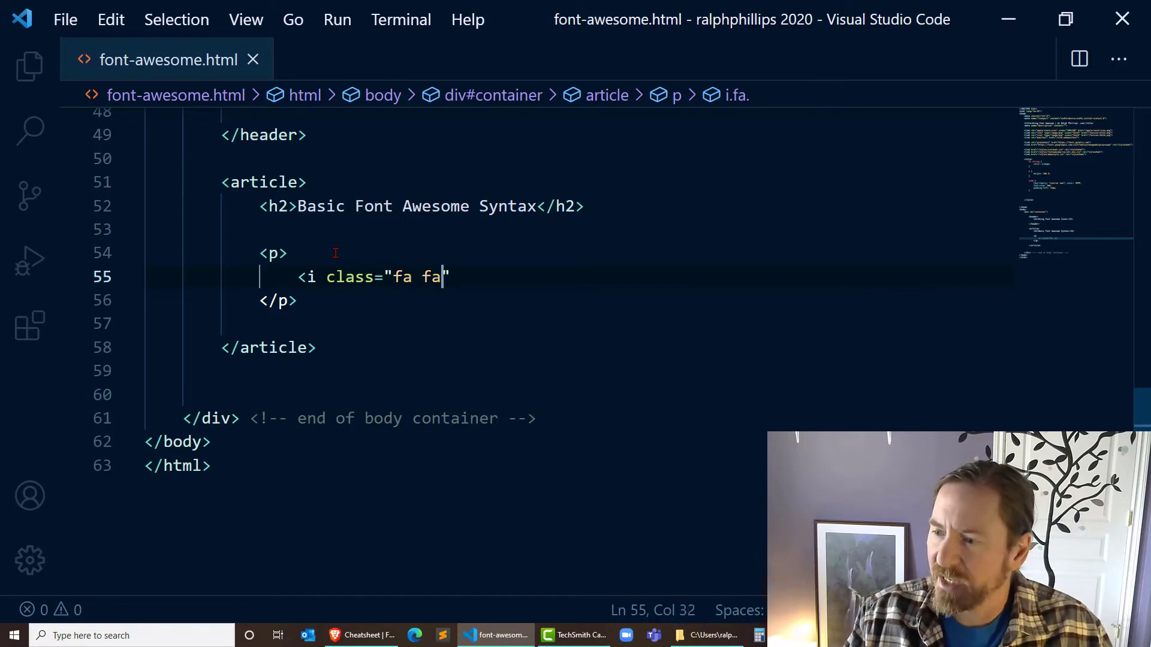
text(-air-fre)
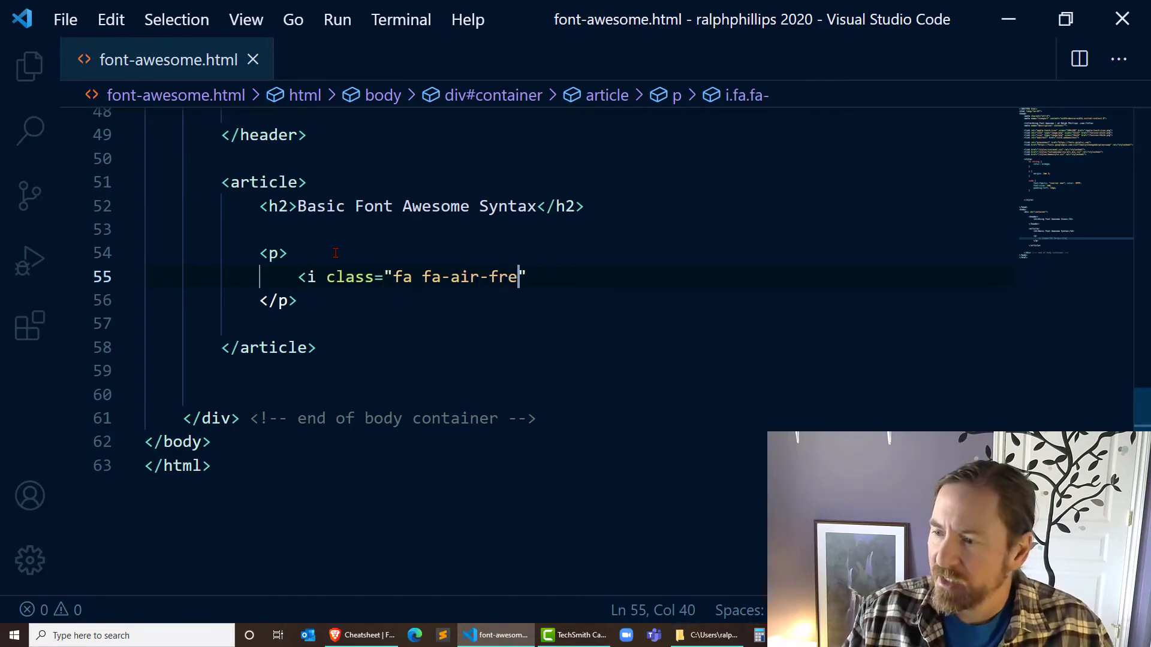
text(shener fa)
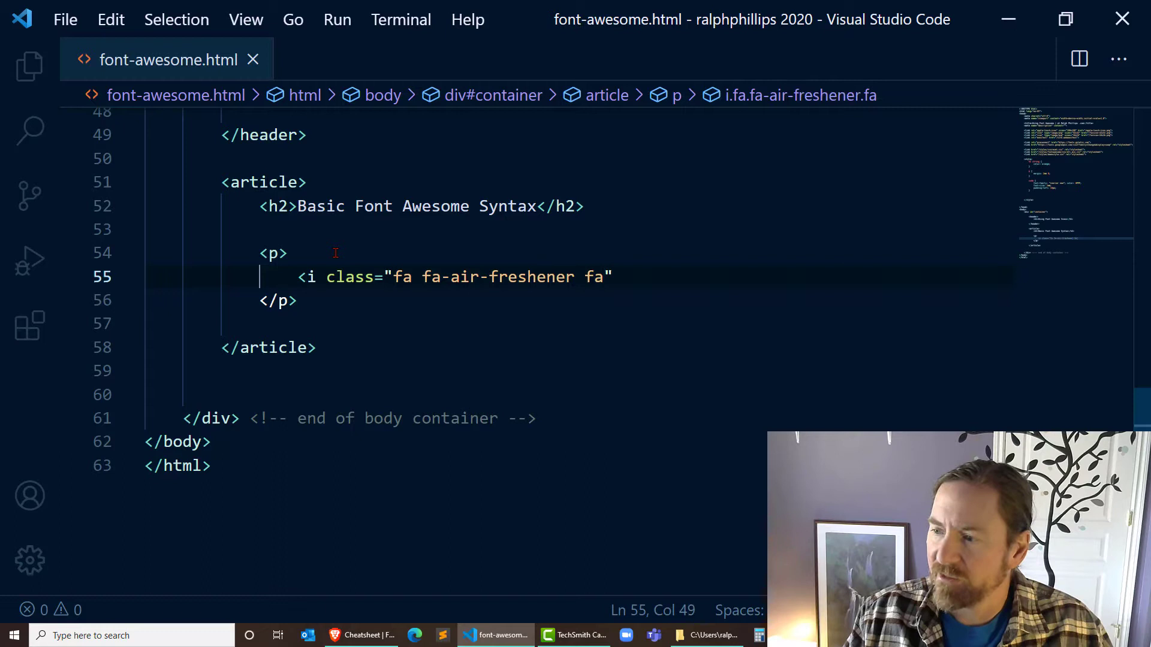
text(-6x)
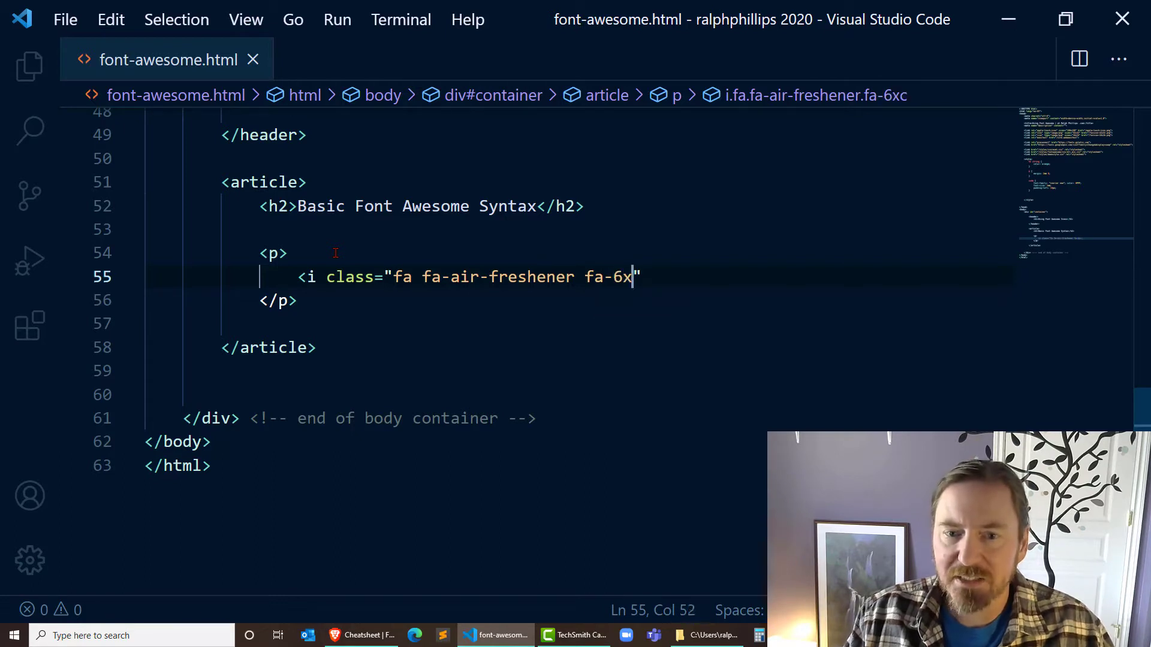
text(></i>)
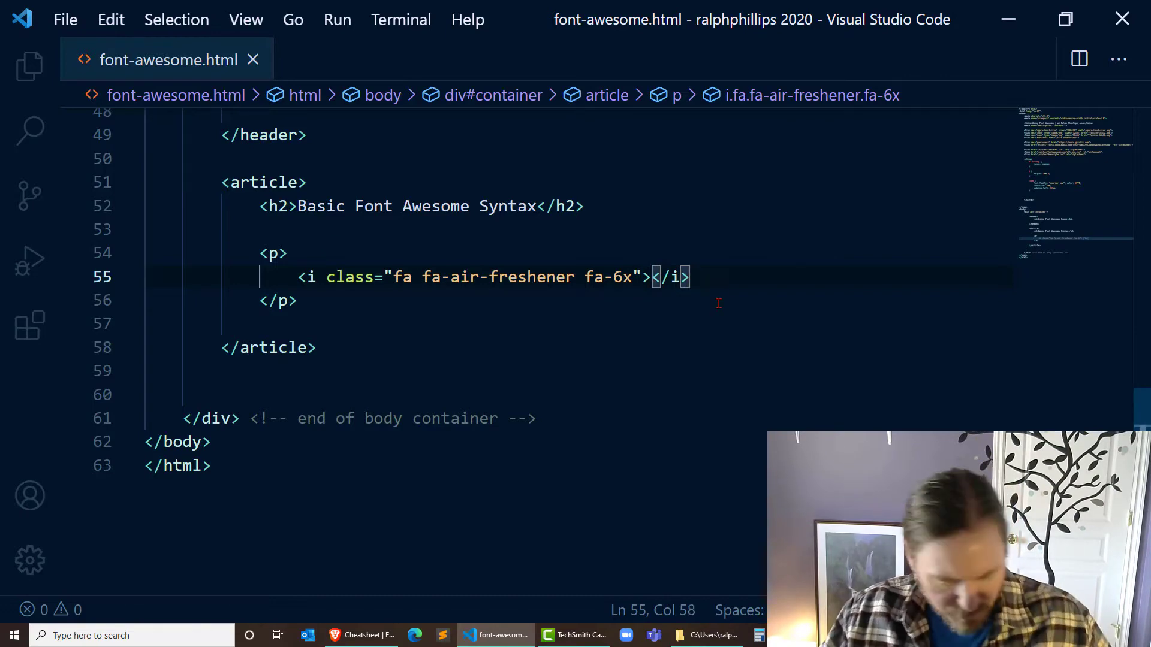
click(359, 635)
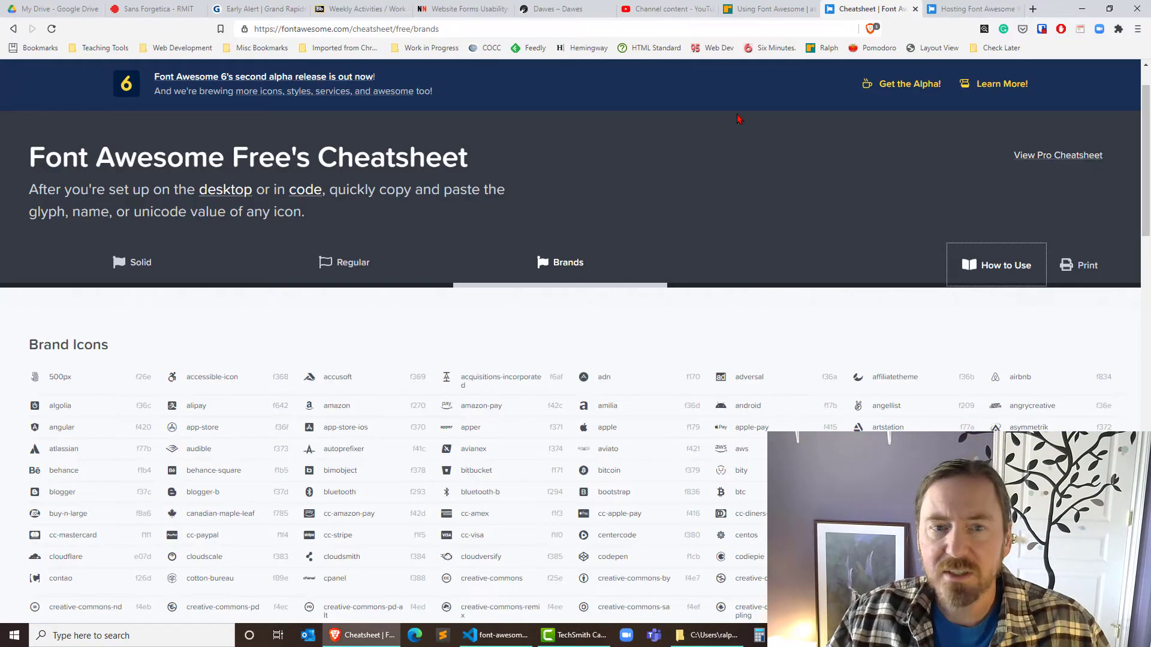
- Preview the air-freshener icon on the local Using Font Awesome page at 127.0.0.1:5500
click(763, 9)
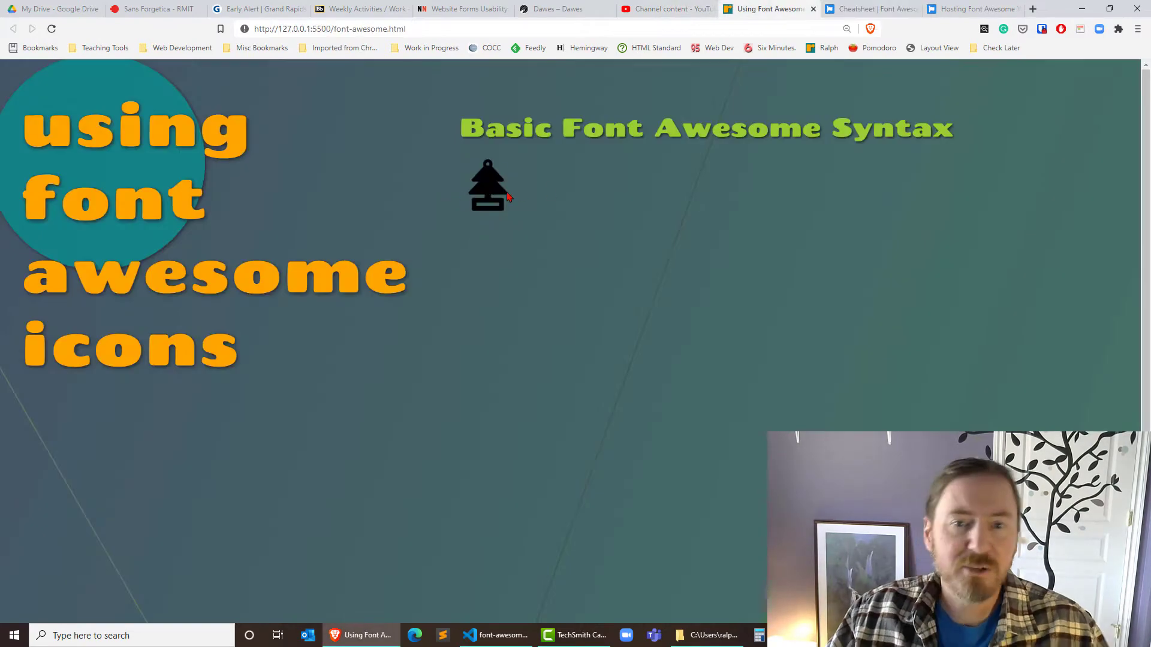
click(495, 635)
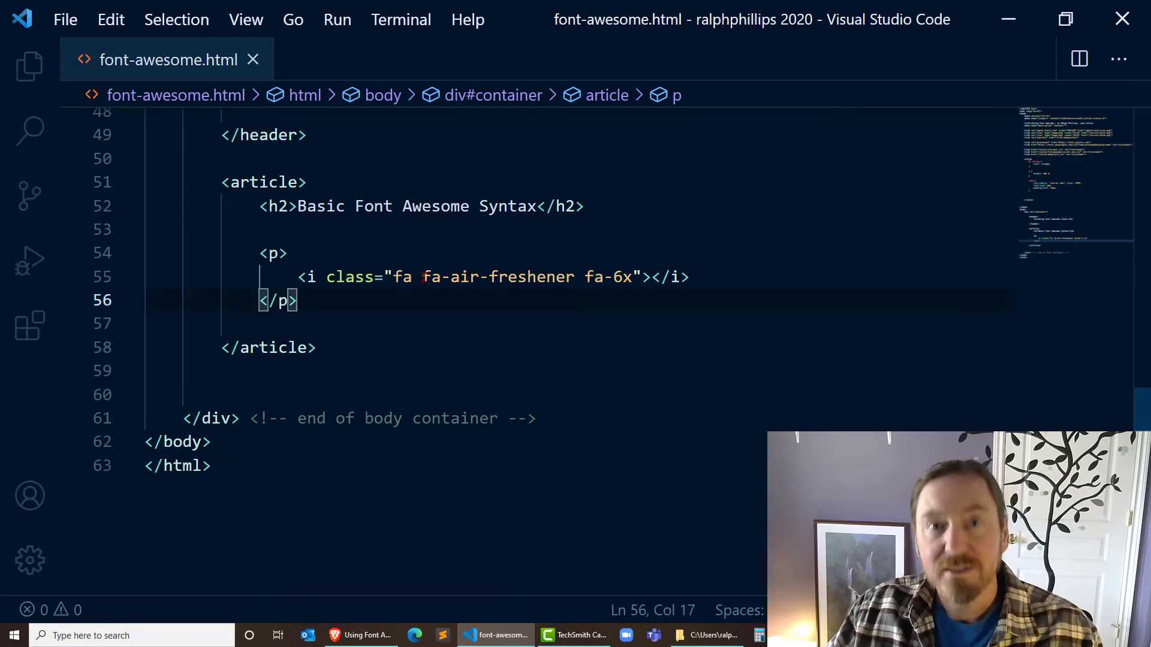
- Review the air-freshener <i> line and reload the local preview to see the enlarged icon
double_click(455, 277)
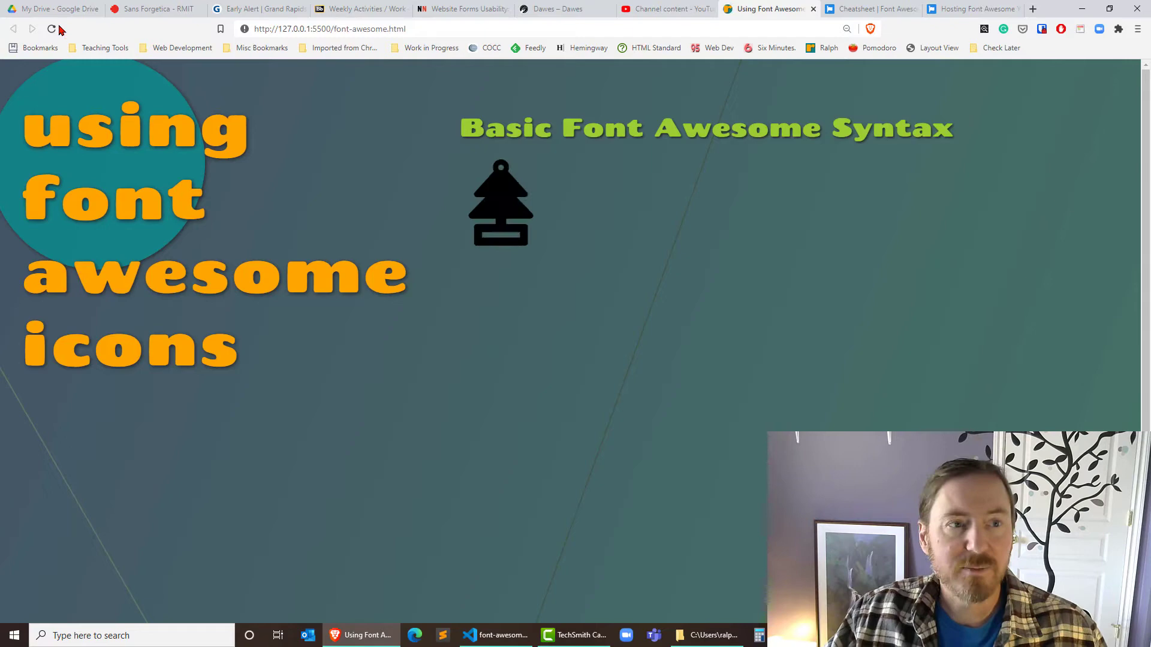
click(494, 635)
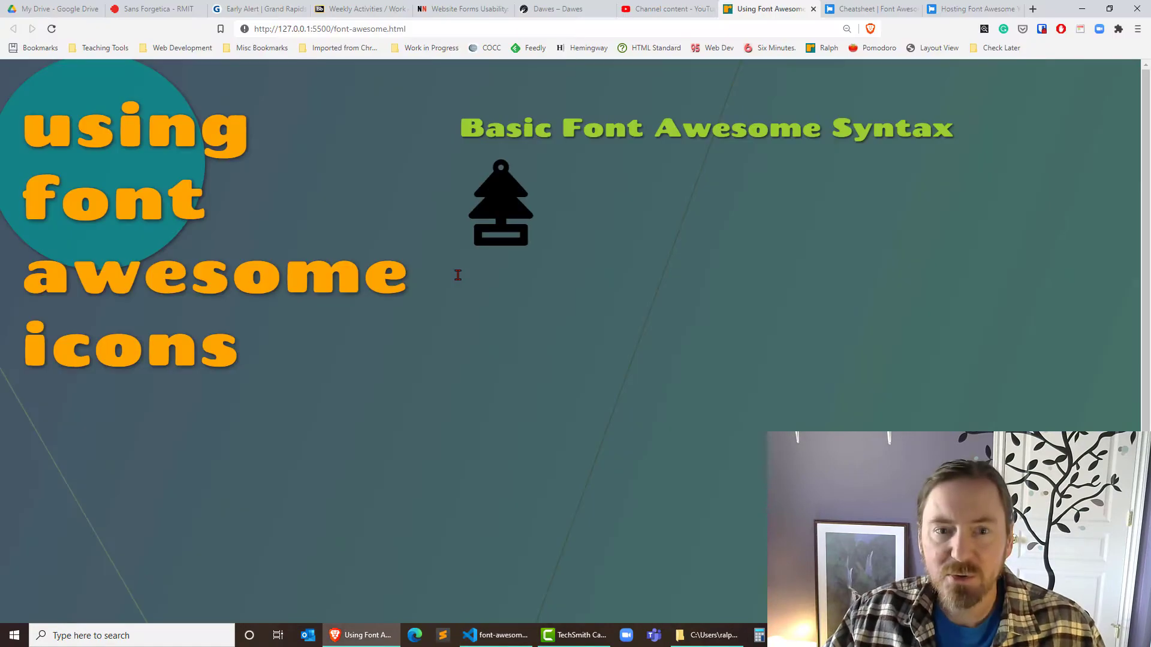
click(870, 9)
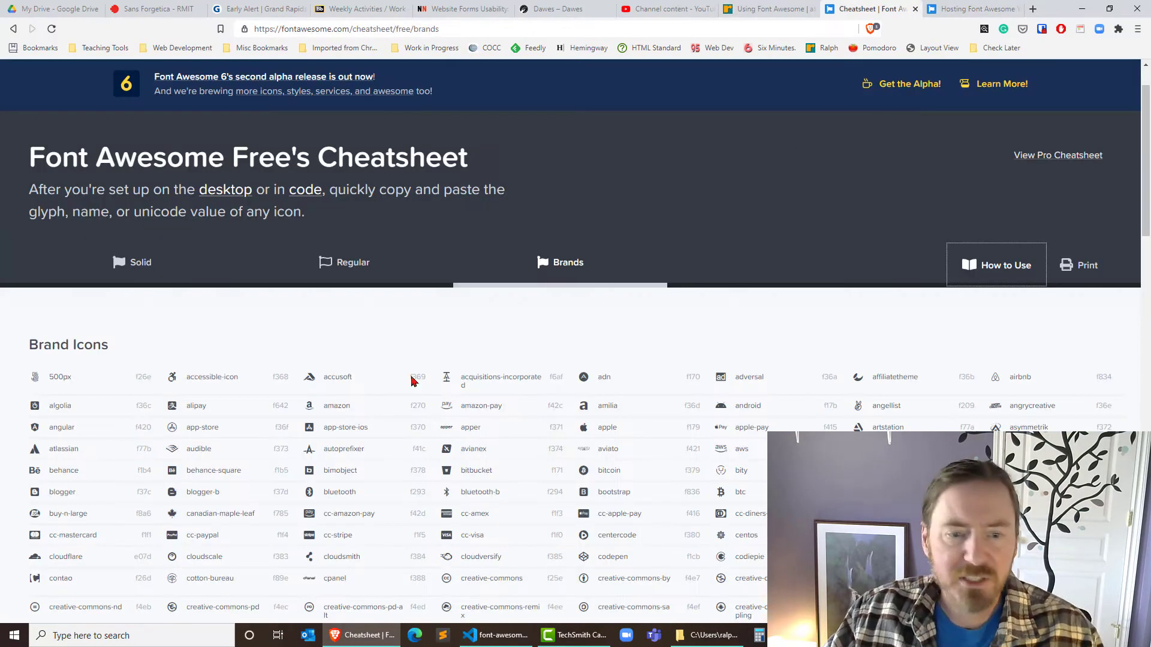
- Browse the Brands section of the Font Awesome cheatsheet and its brand icon names
scroll(down, 3)
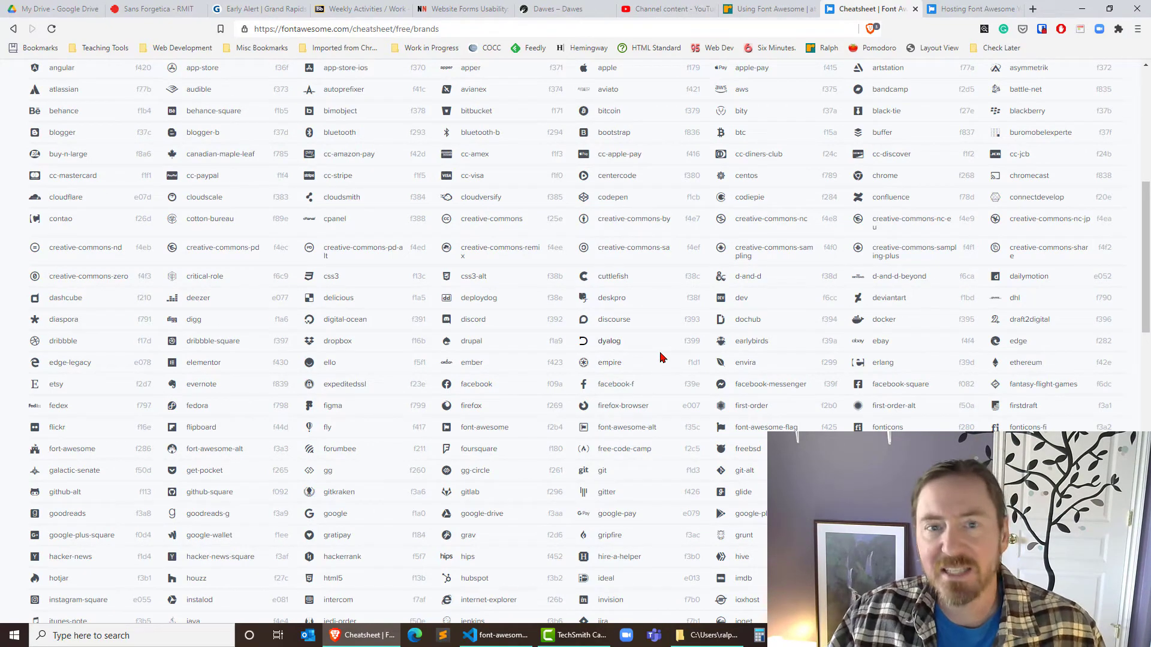
scroll(up, 3)
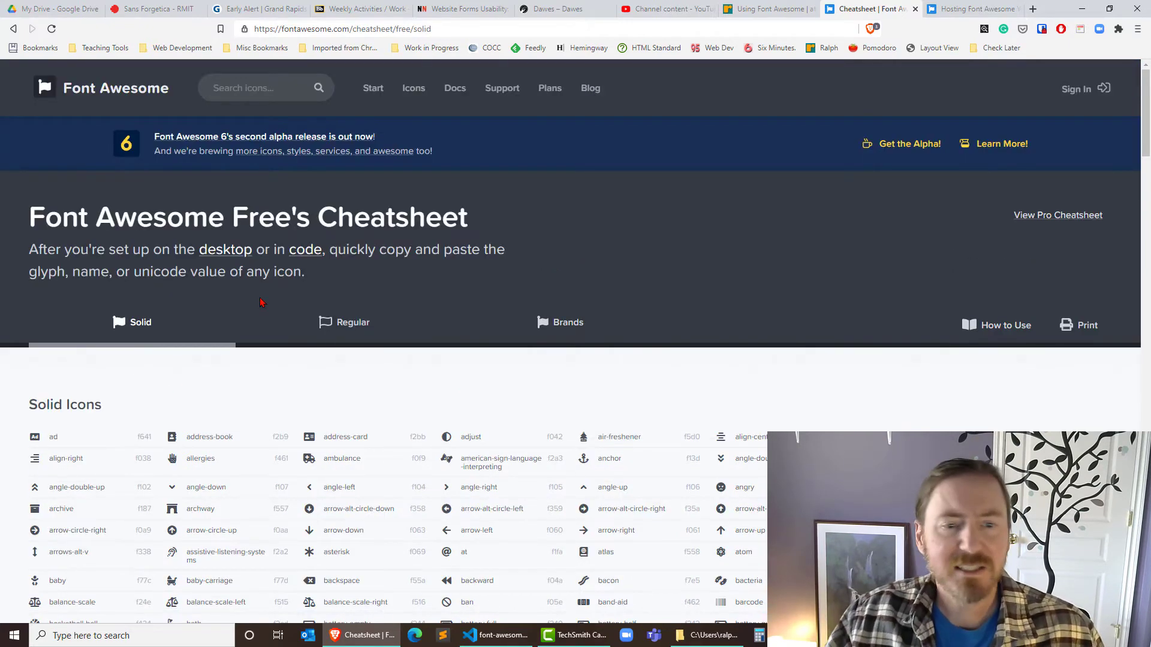
scroll(down, 3)
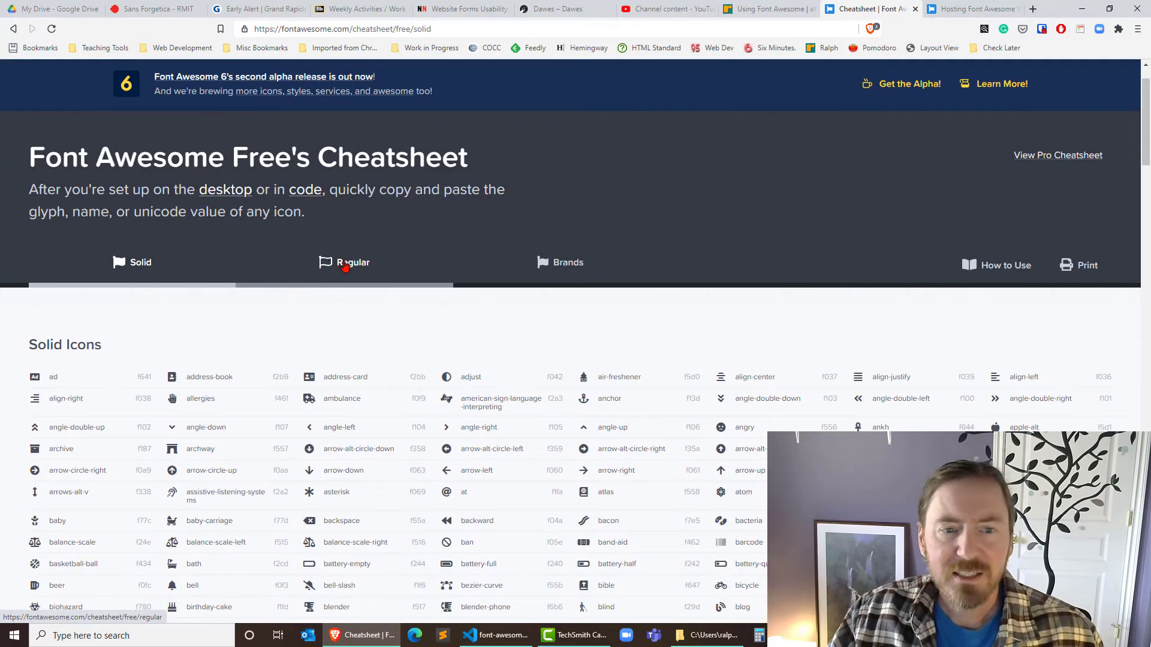
click(567, 262)
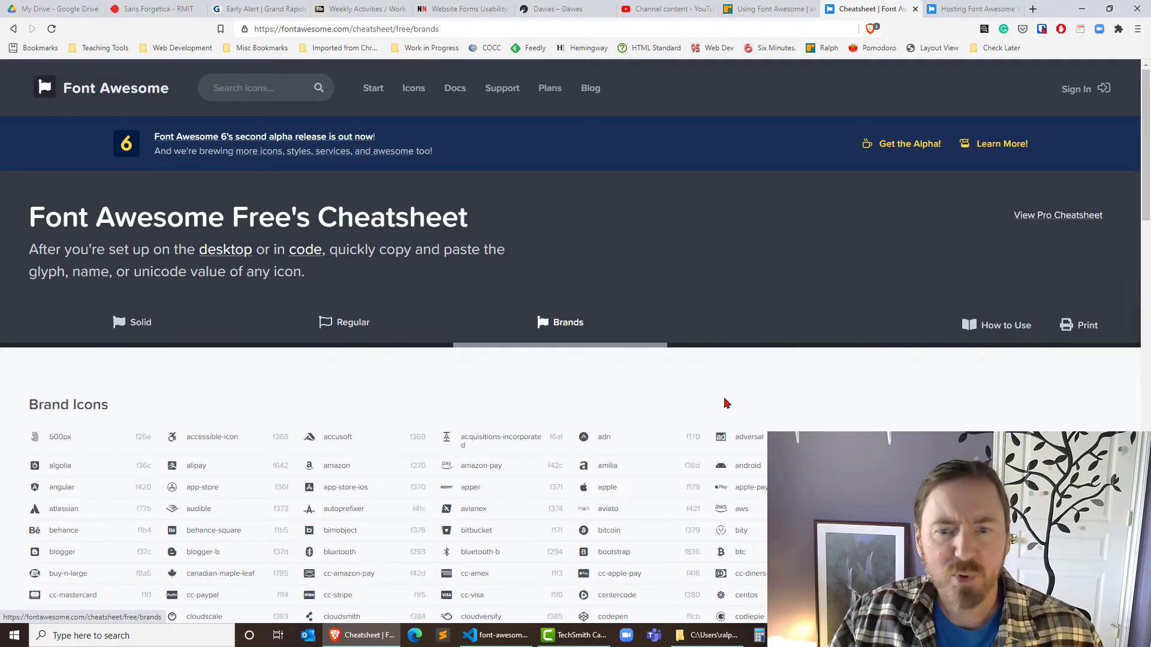
scroll(down, 3)
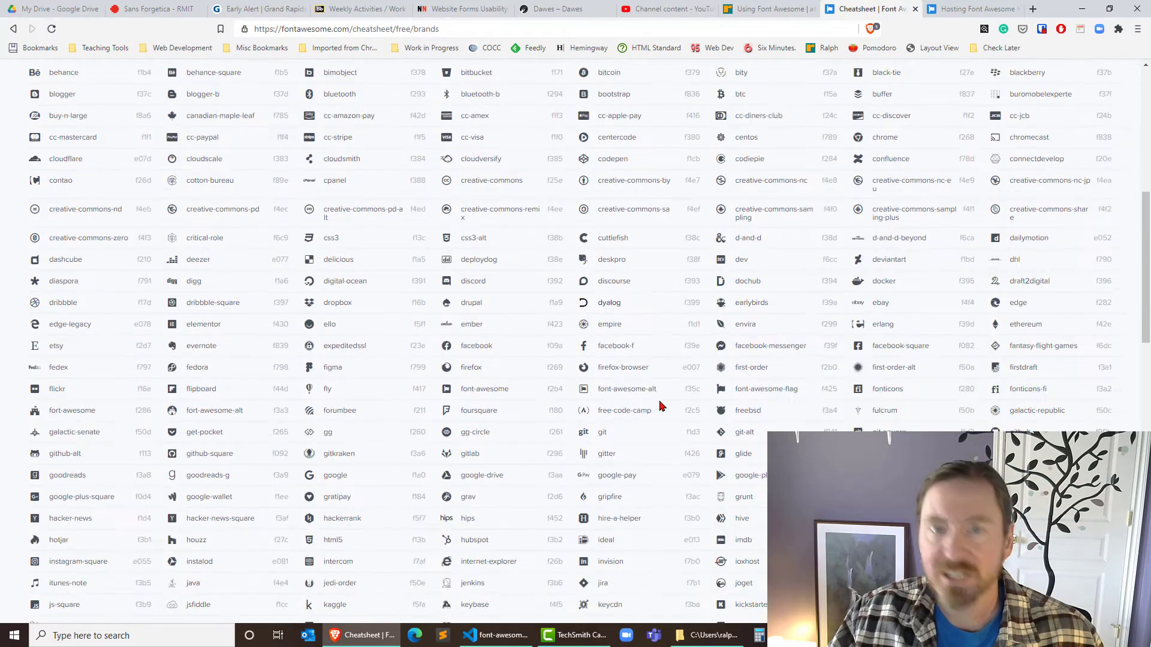
scroll(down, 3)
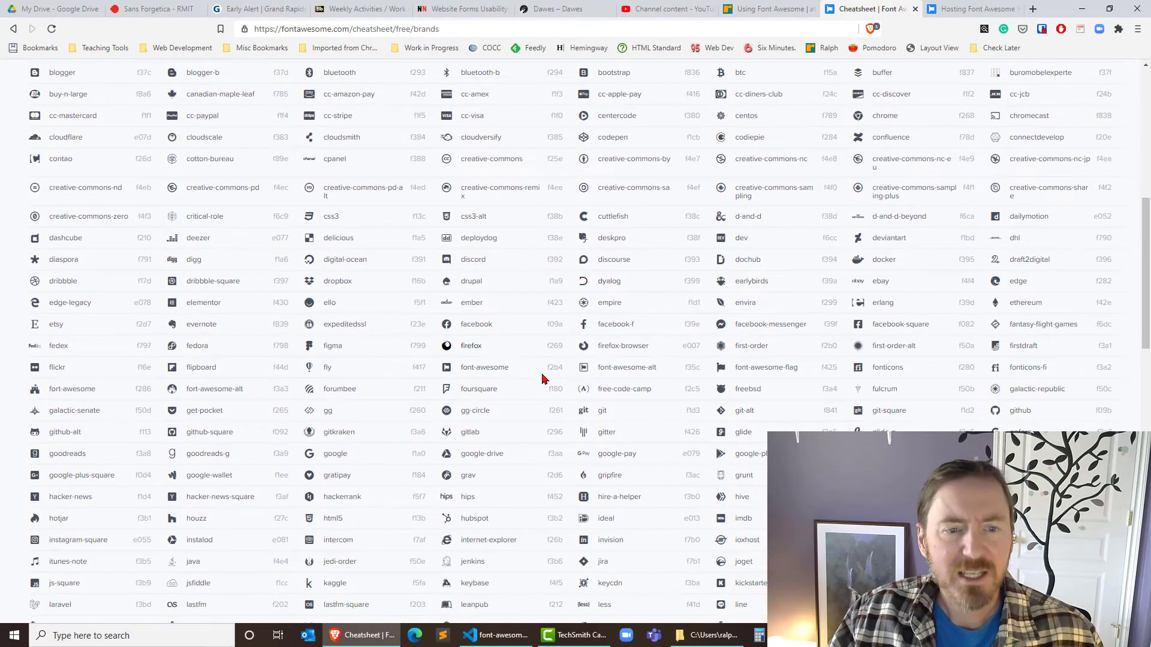
click(495, 636)
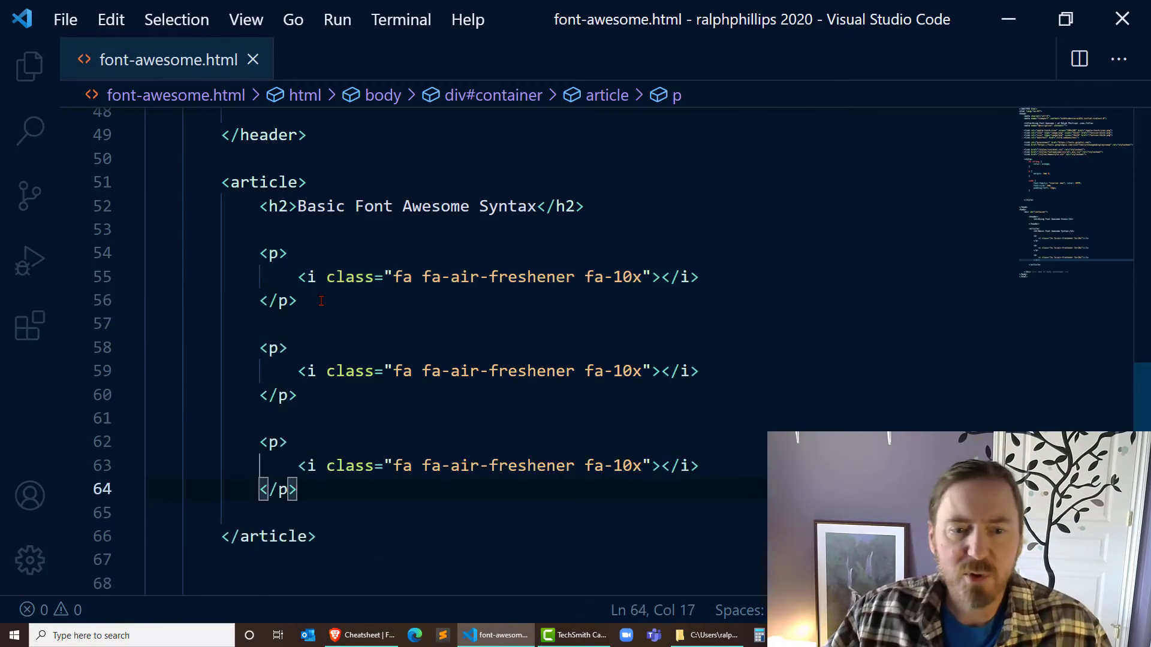
- Change the icons to fas fa-credit-card and fab fa-youtube, and check the preview
scroll(down, 3)
text(s)
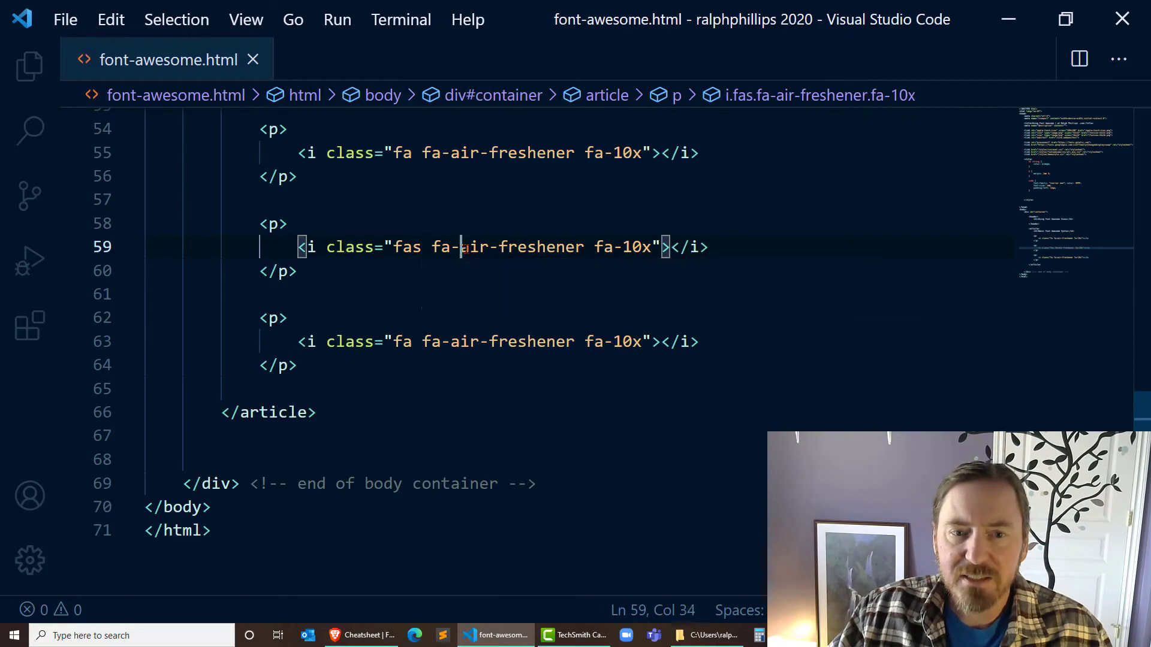
double_click(523, 246)
text(credit-card)
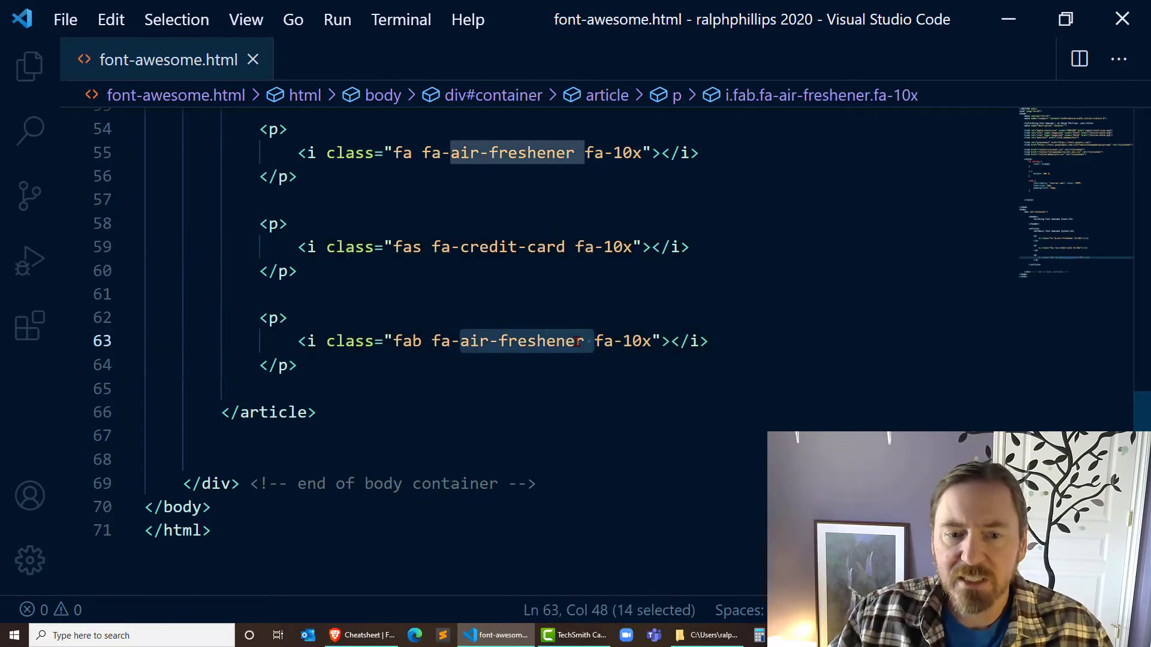
text(youtube)
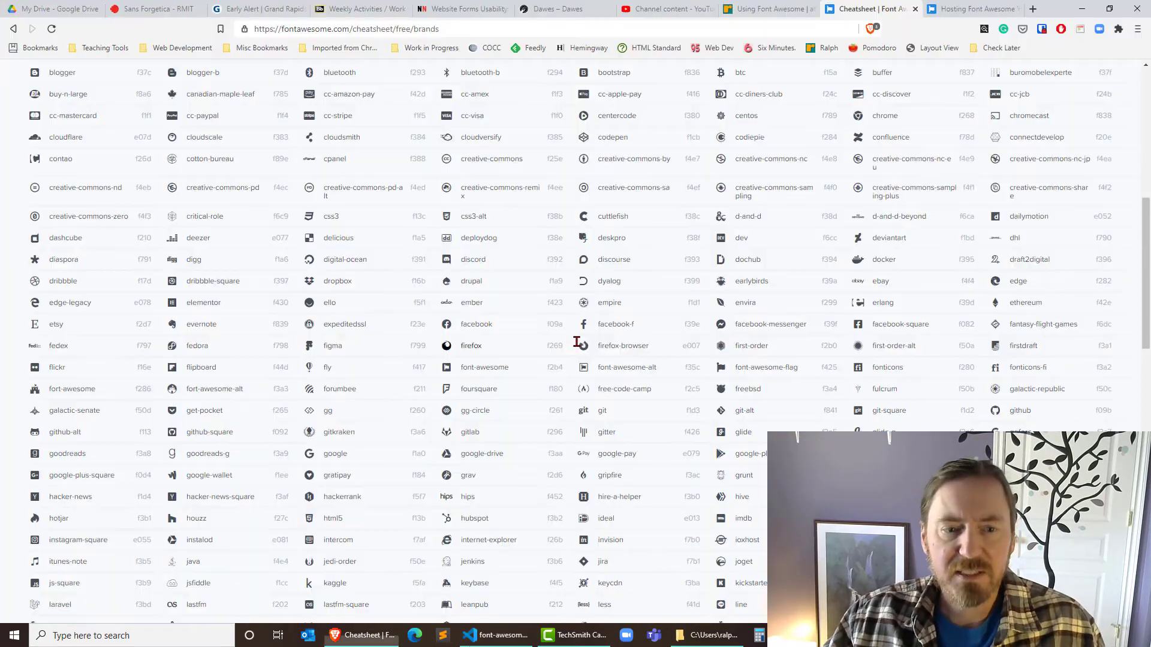
click(763, 9)
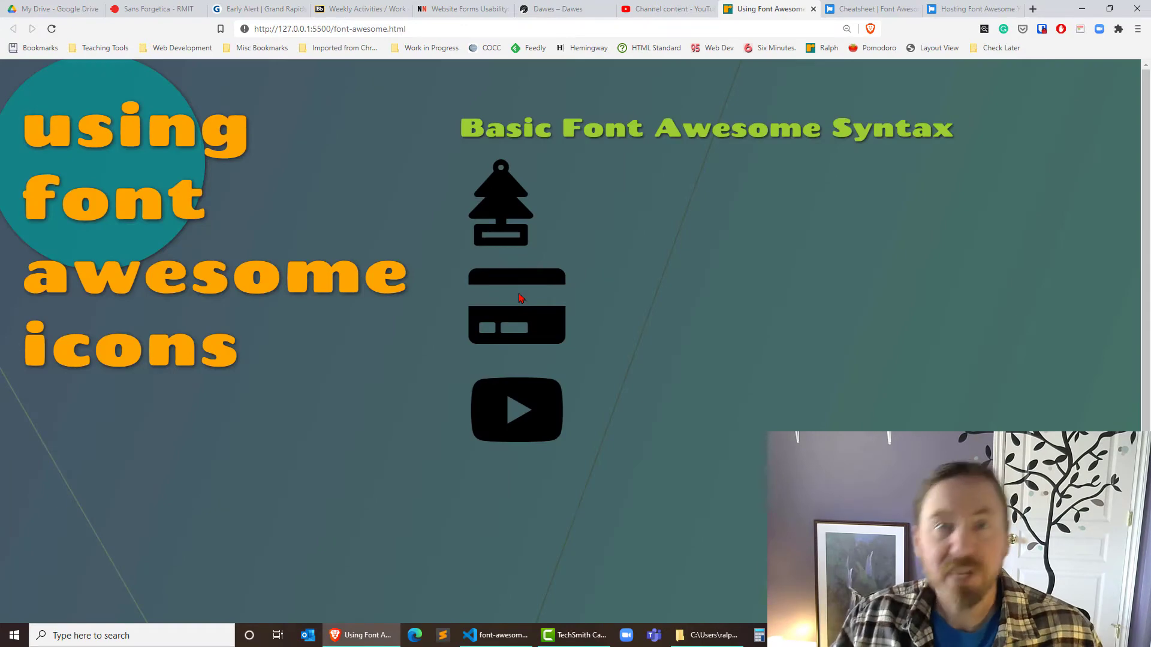
click(495, 635)
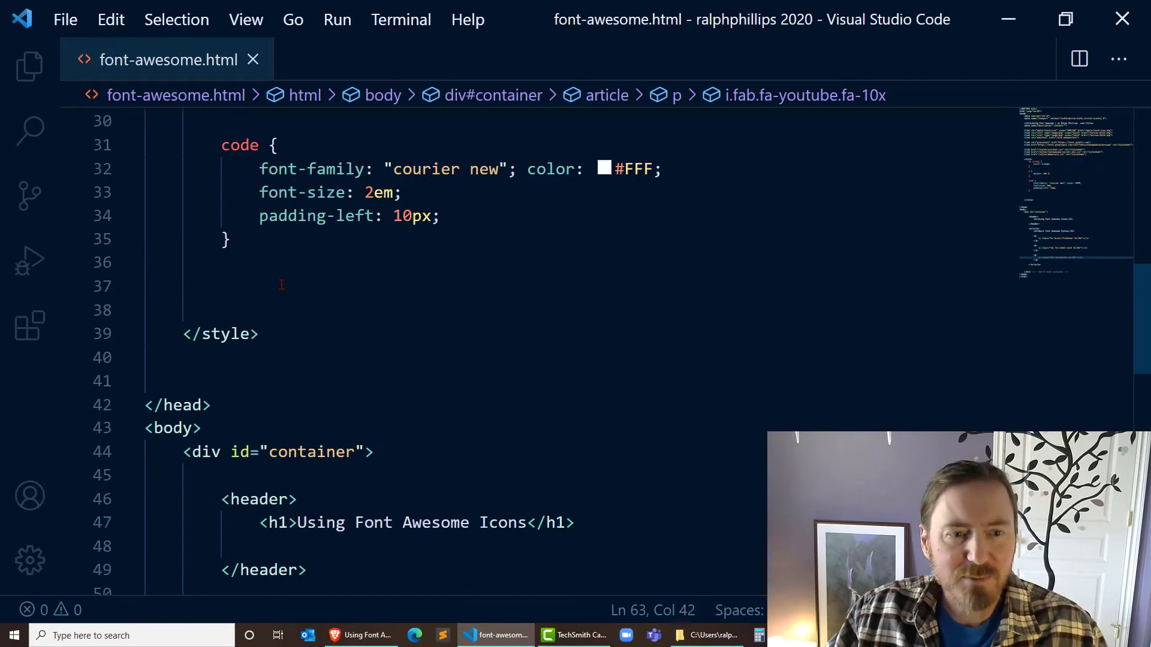
- Add a .fa, .fas, .fab style rule with color: red and transform: rotate(-10deg)
text(.)
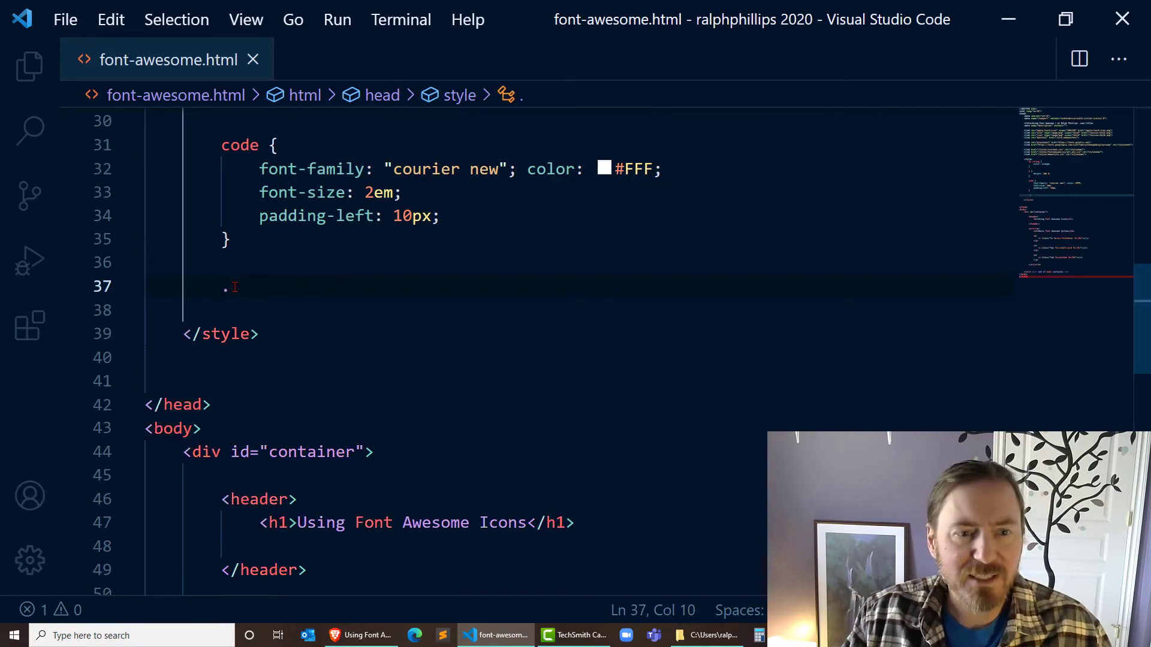
text(fa, .fas)
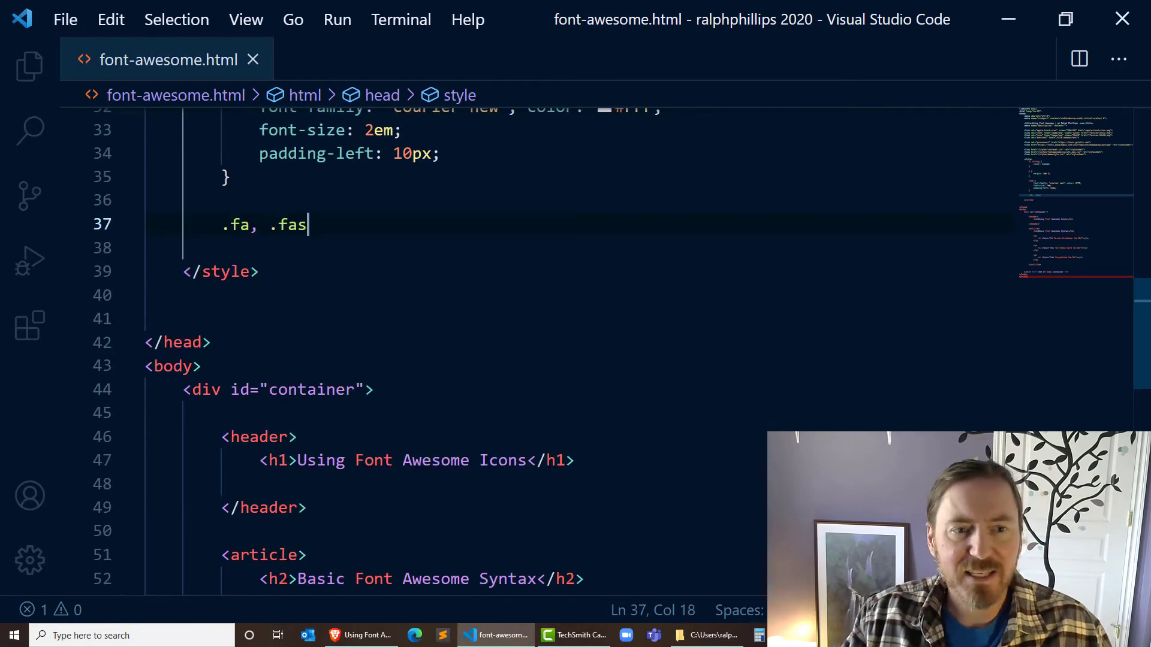
text(, .)
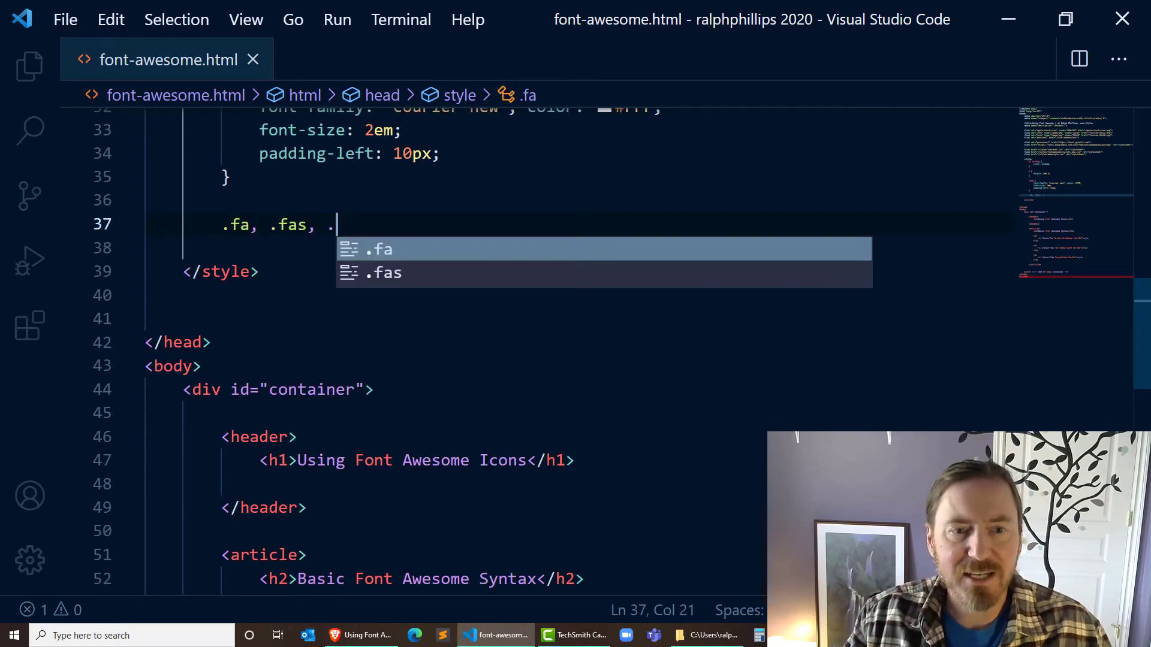
text(fab {)
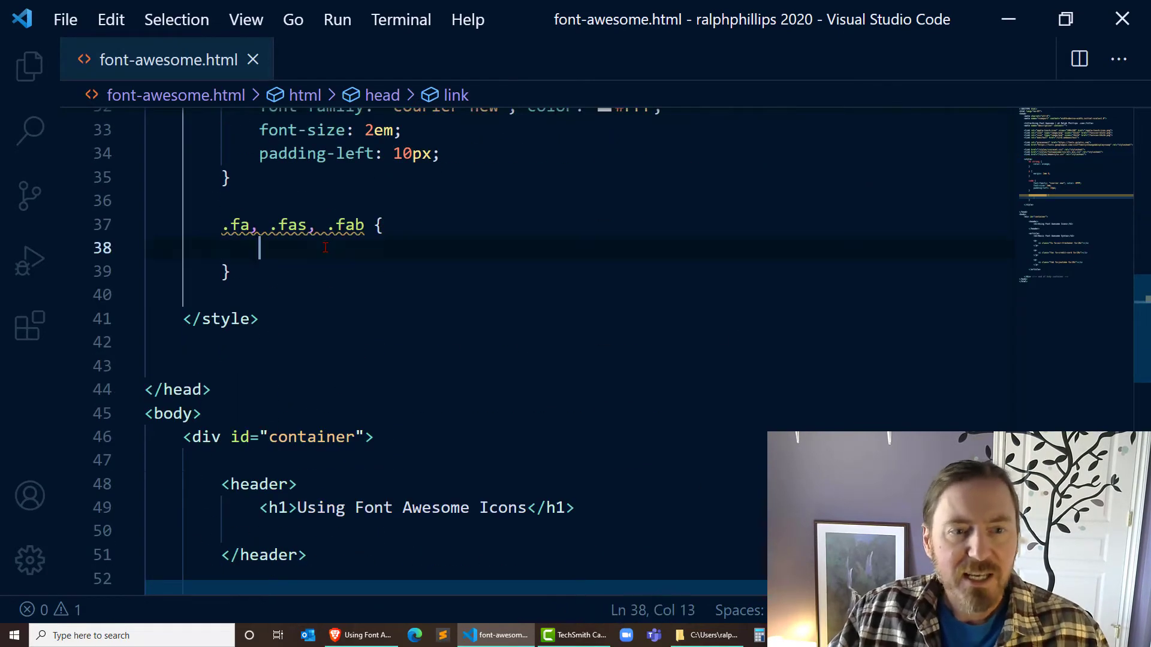
text(color: re)
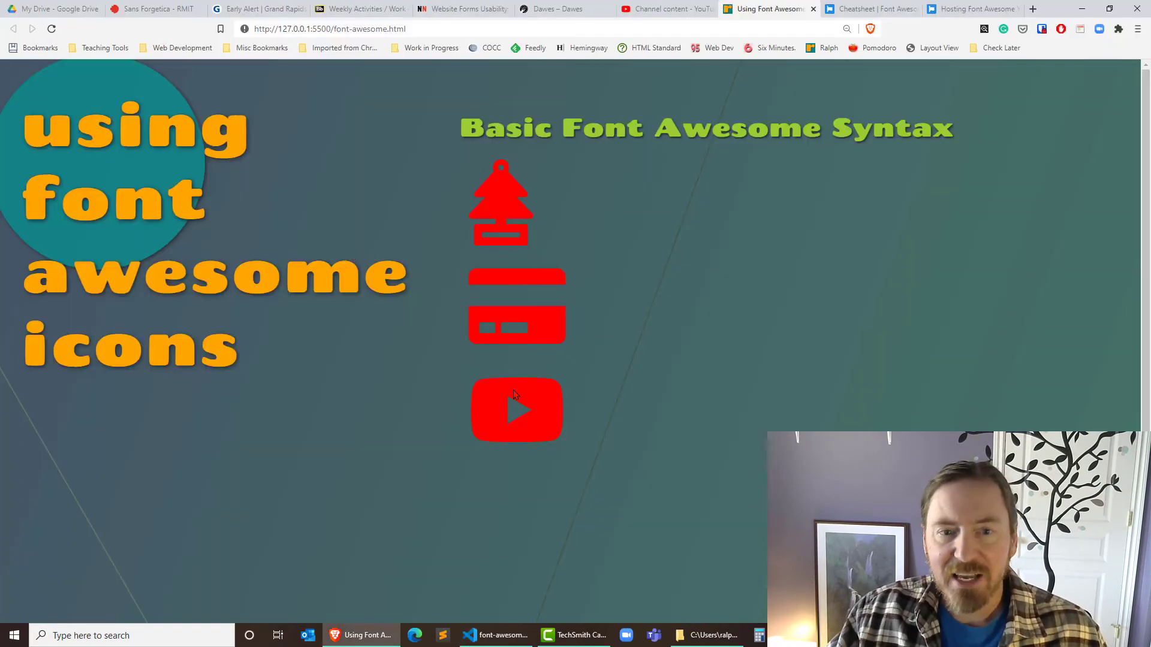
click(495, 635)
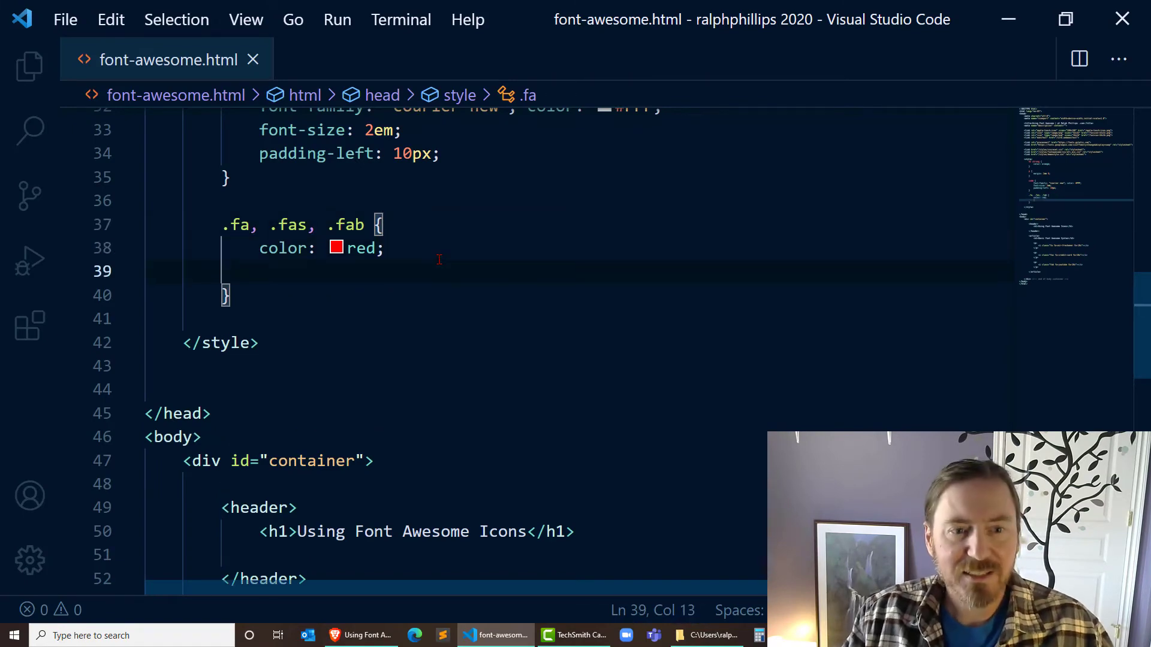
text(trans)
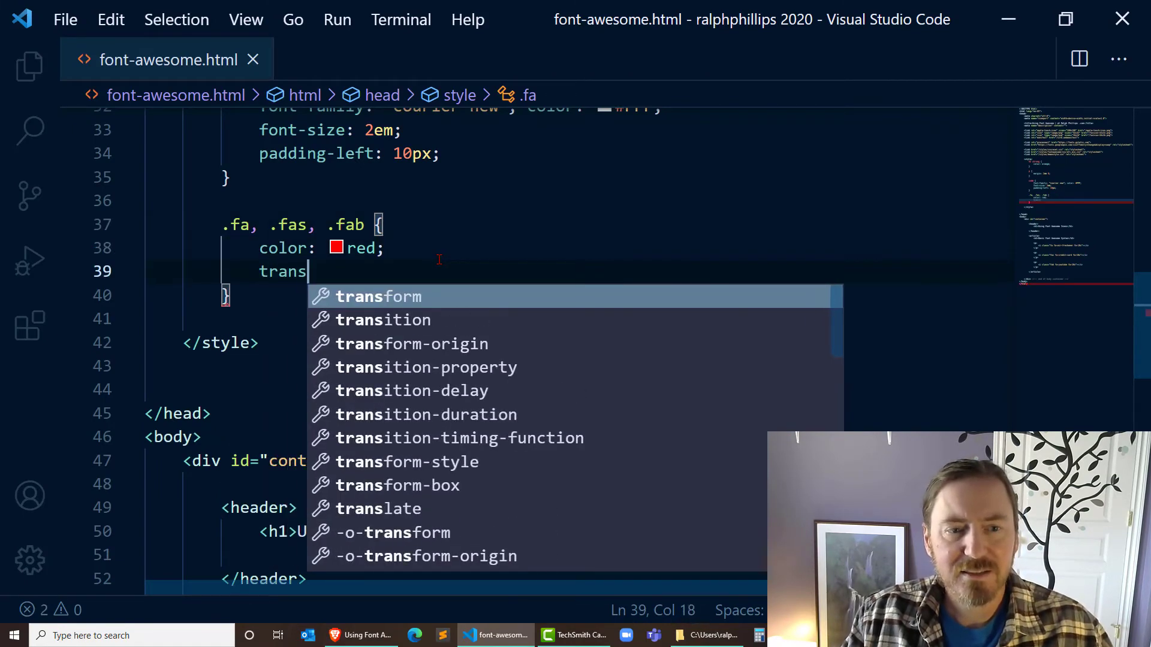
text(form: rotate)
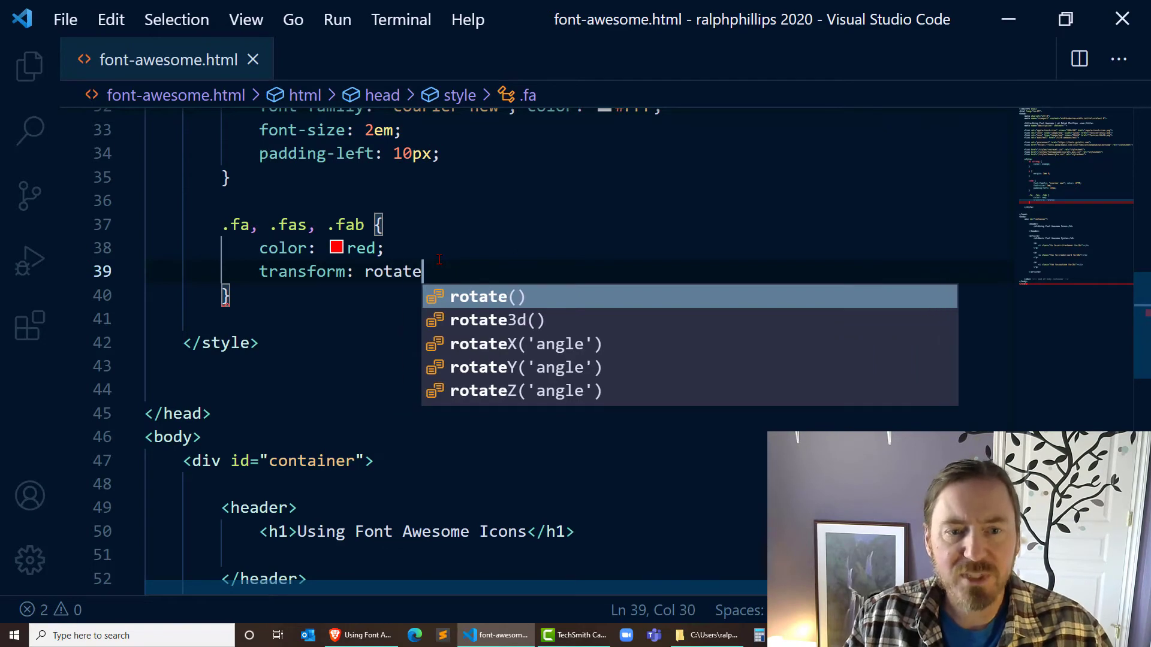
text((-10deg))
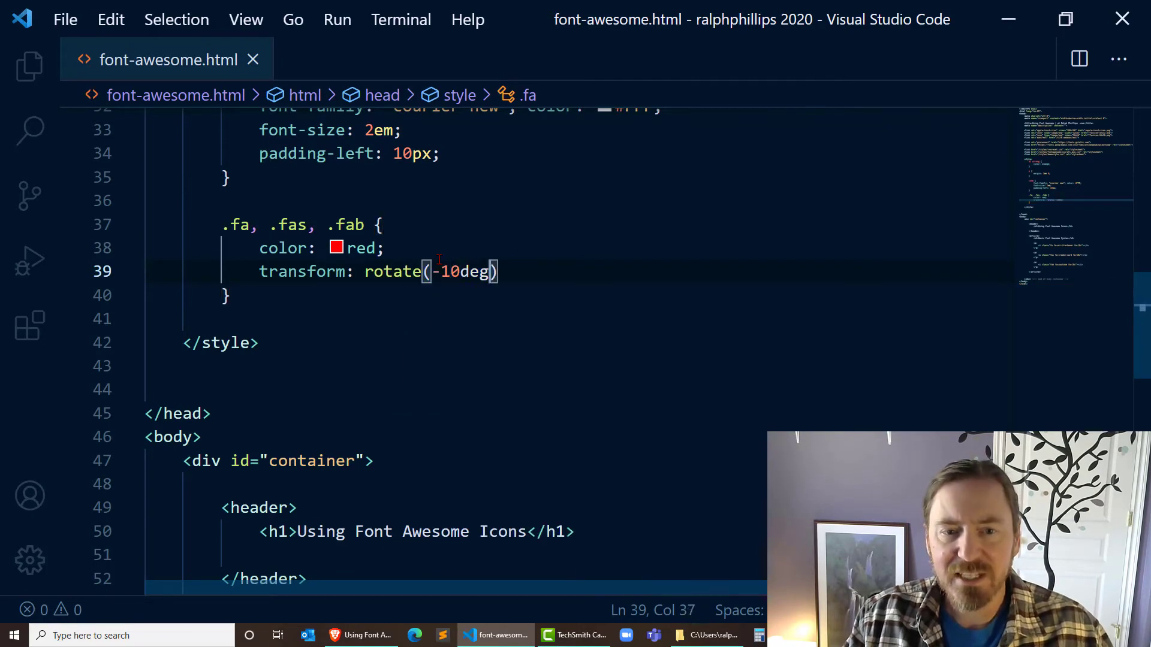
click(360, 634)
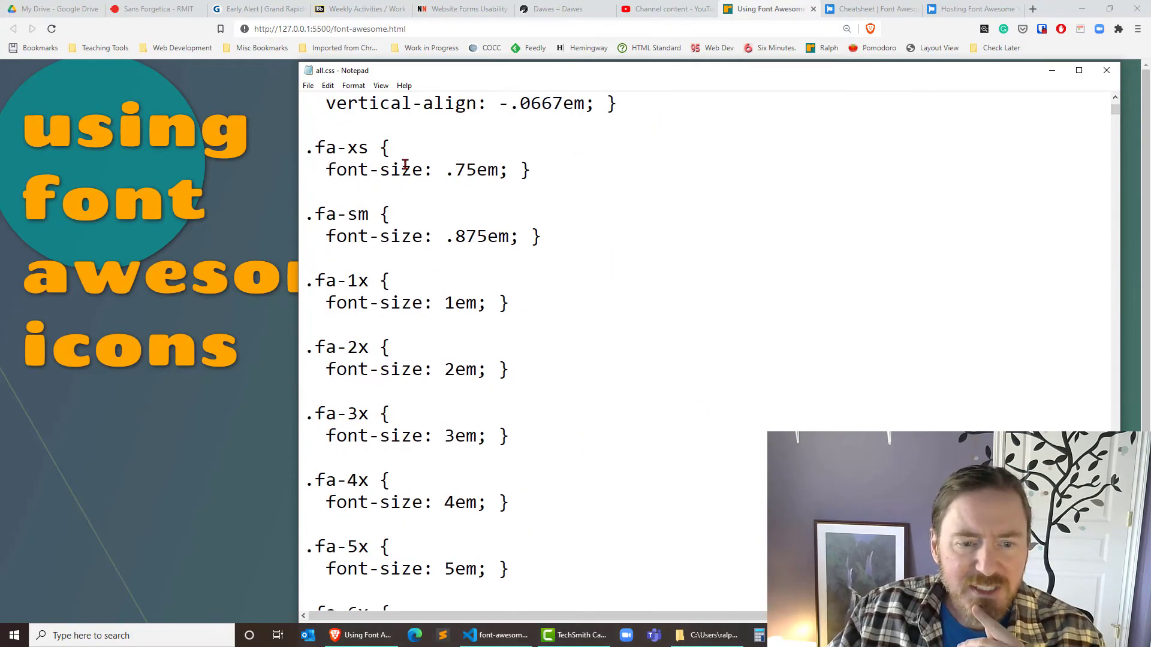
- Scroll all.css past the size classes to the fa-spin and fa-pulse animation rules
scroll(down, 3)
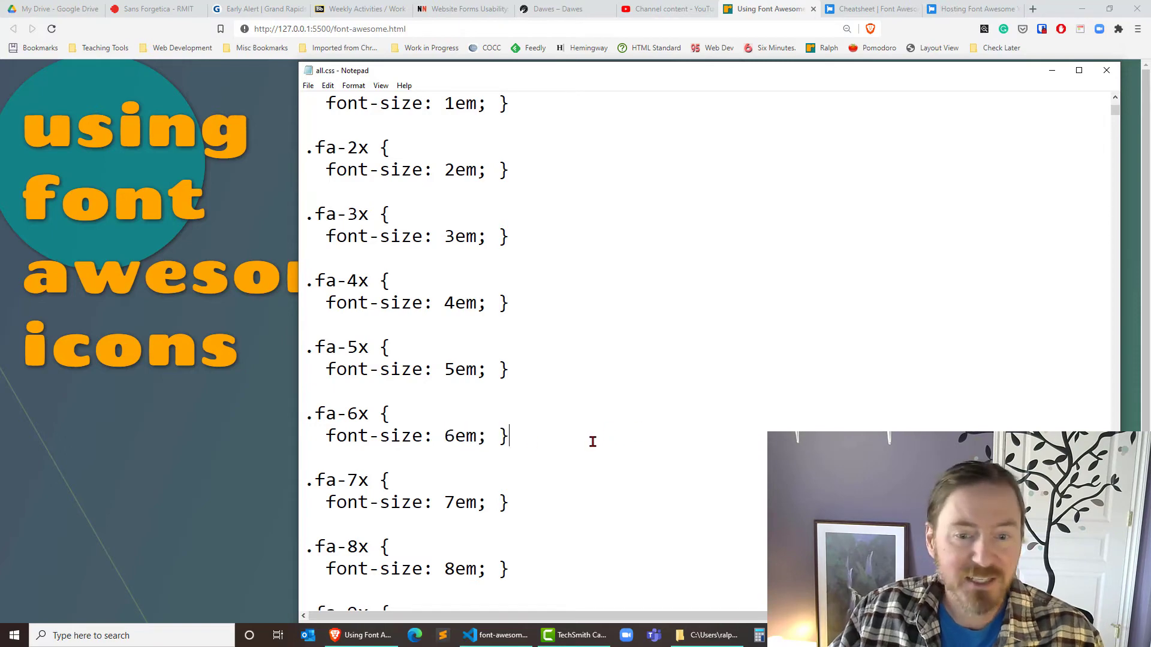
mouse_move(562, 349)
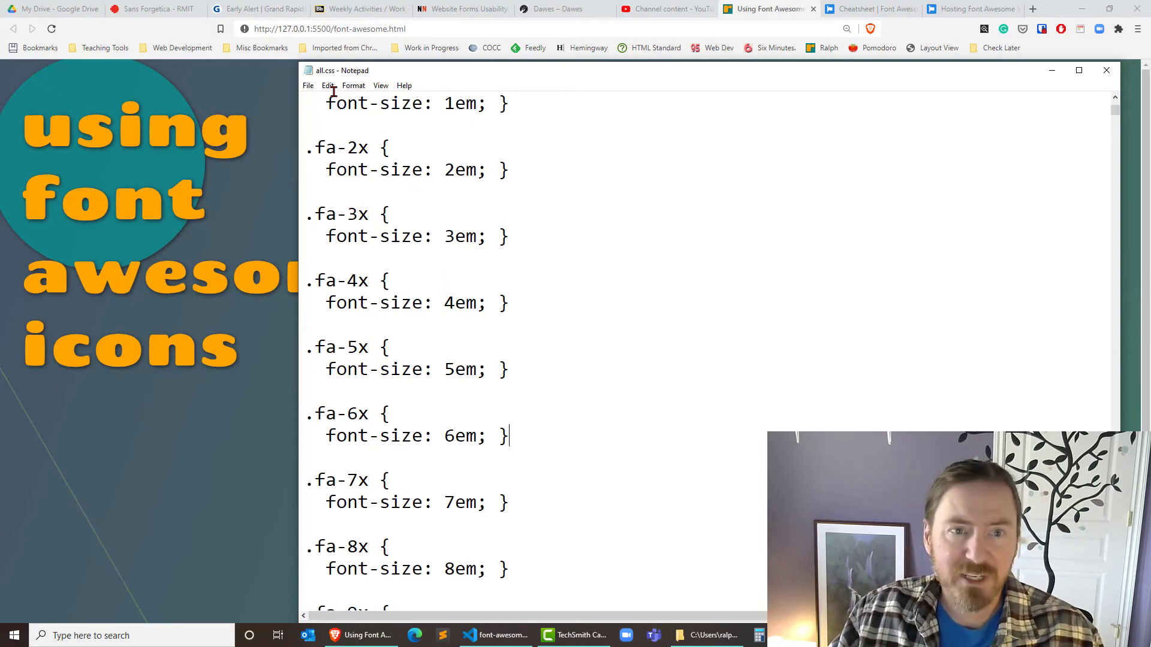
scroll(down, 3)
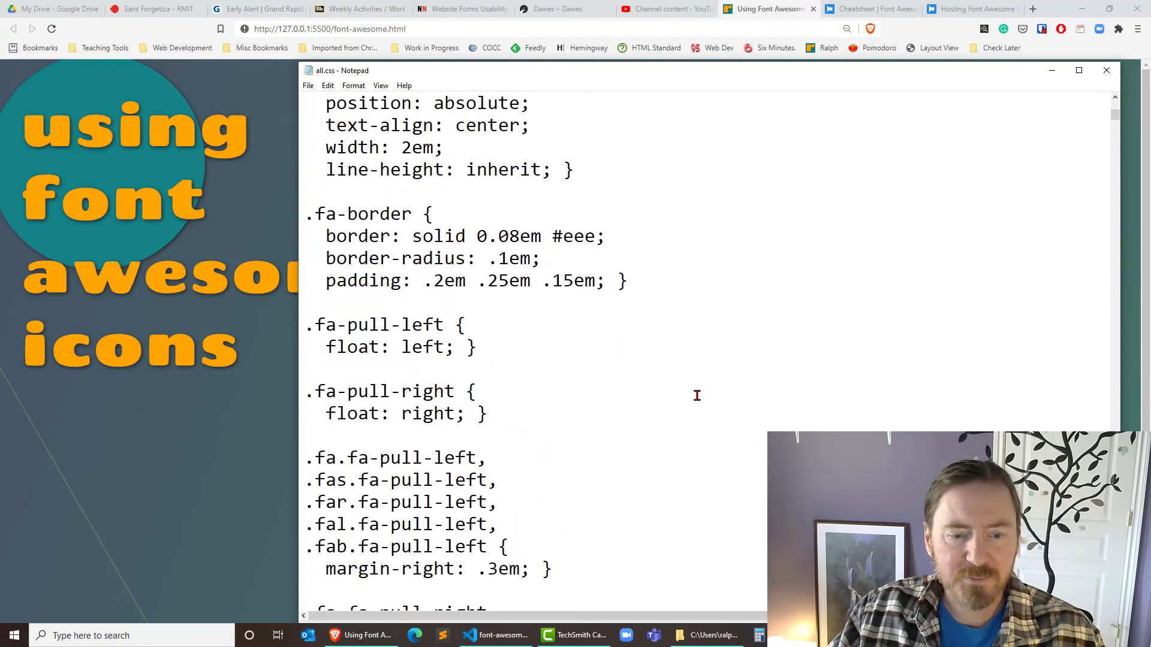
scroll(down, 3)
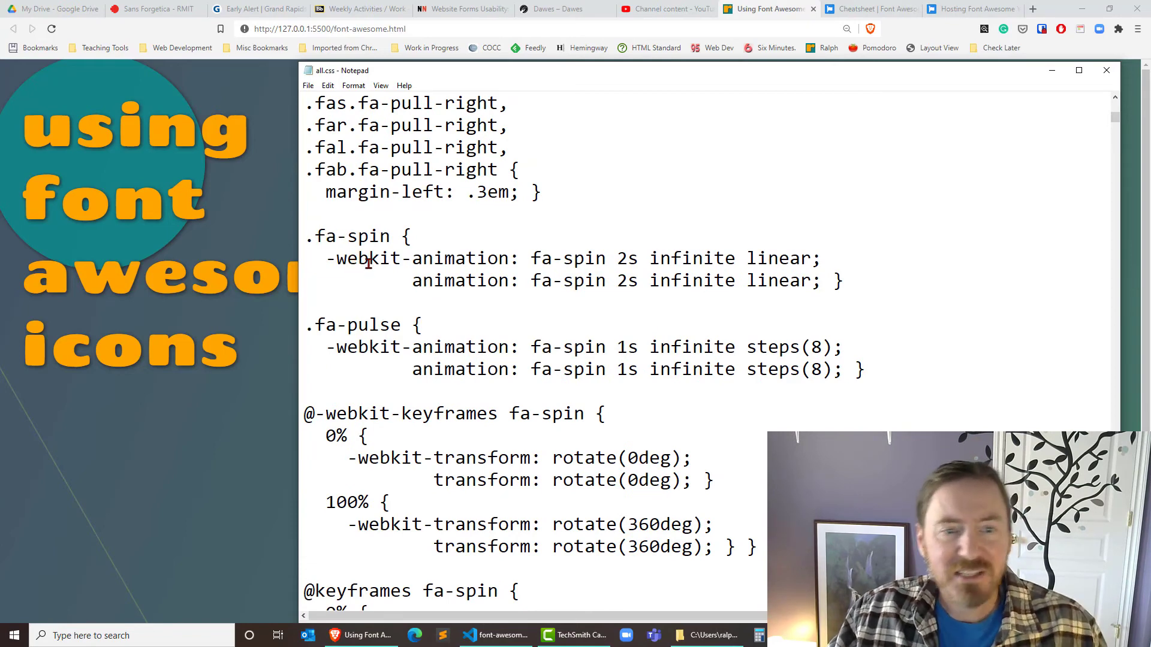
- Add fa-spin to the credit-card icon on line 62 and confirm the card spins in the preview
click(360, 635)
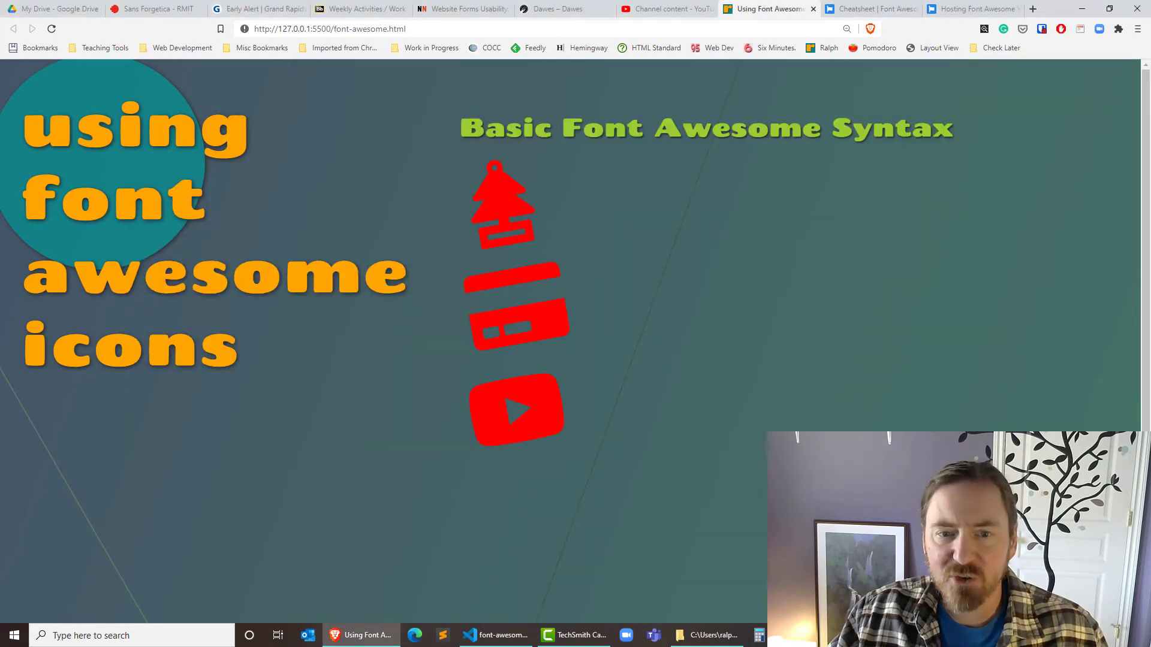
click(495, 635)
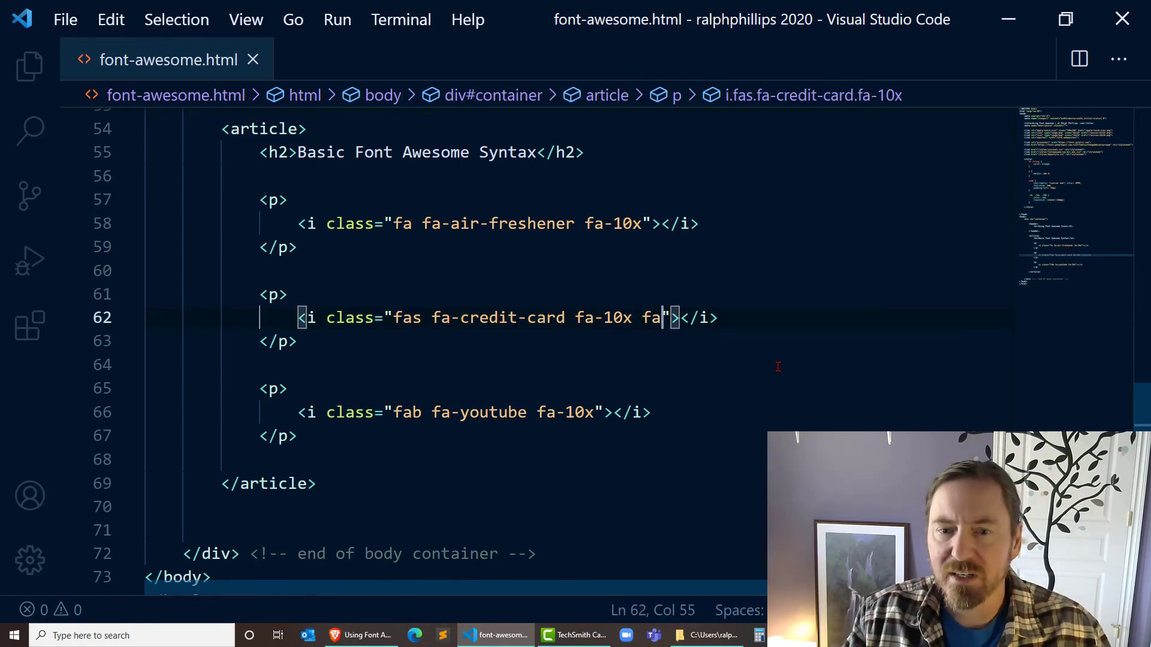
text(-spin)
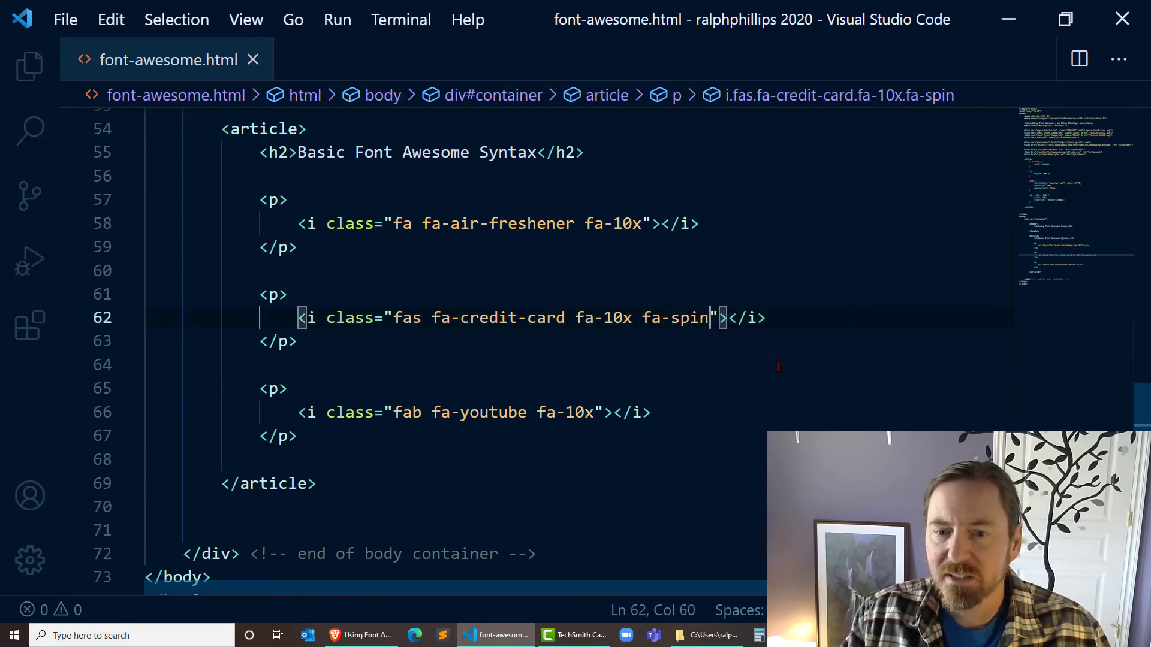
click(361, 636)
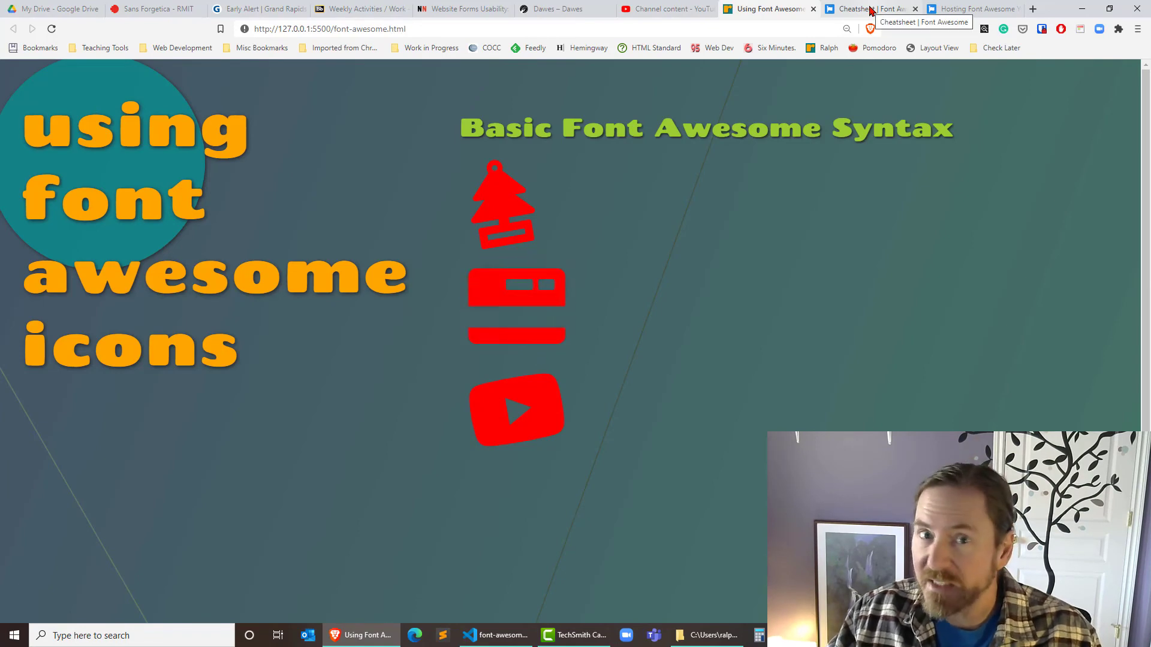
click(866, 9)
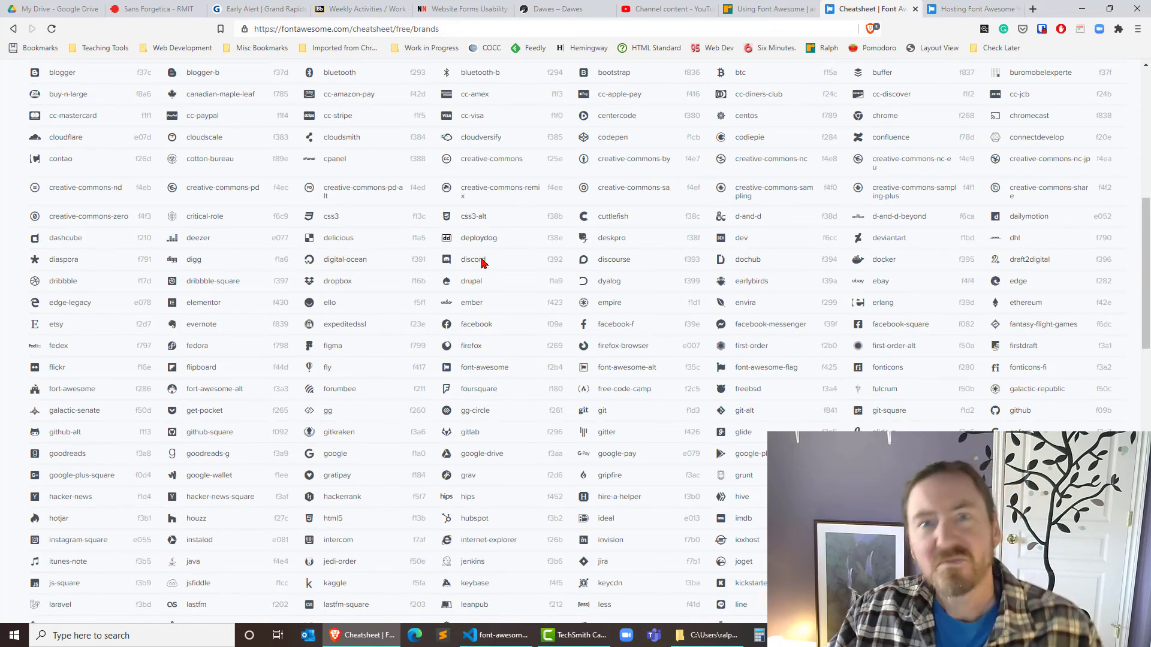
- Skim the self-hosting guide, then open the Animating Icons page showing fa-spin and fa-pulse
scroll(down, 3)
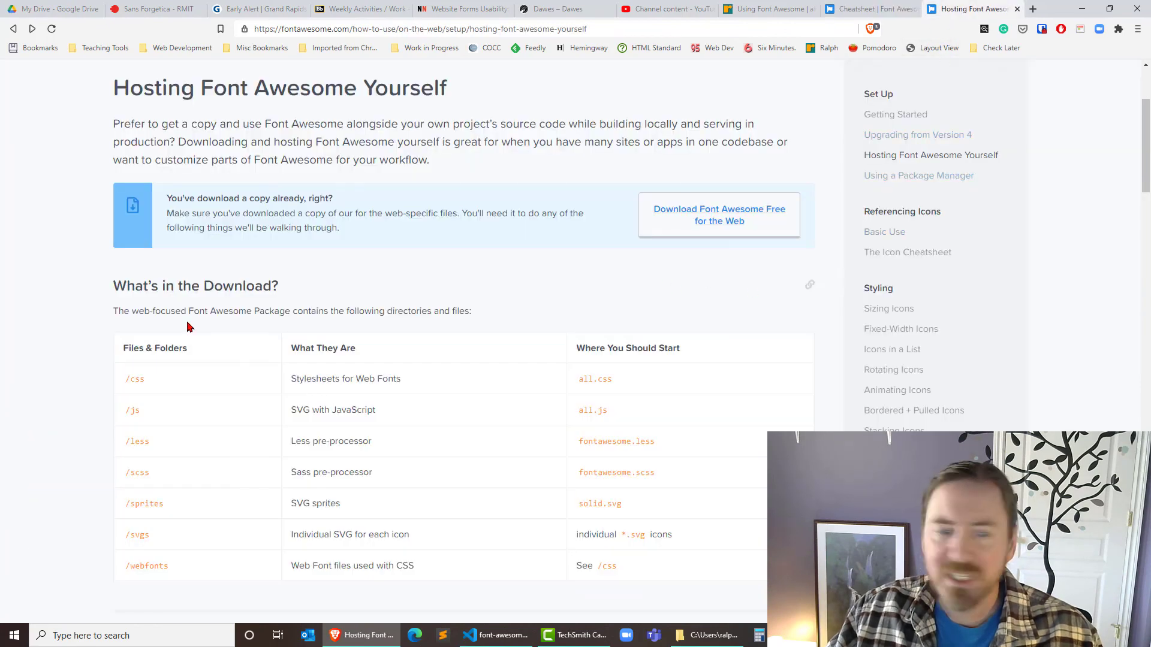
mouse_move(771, 282)
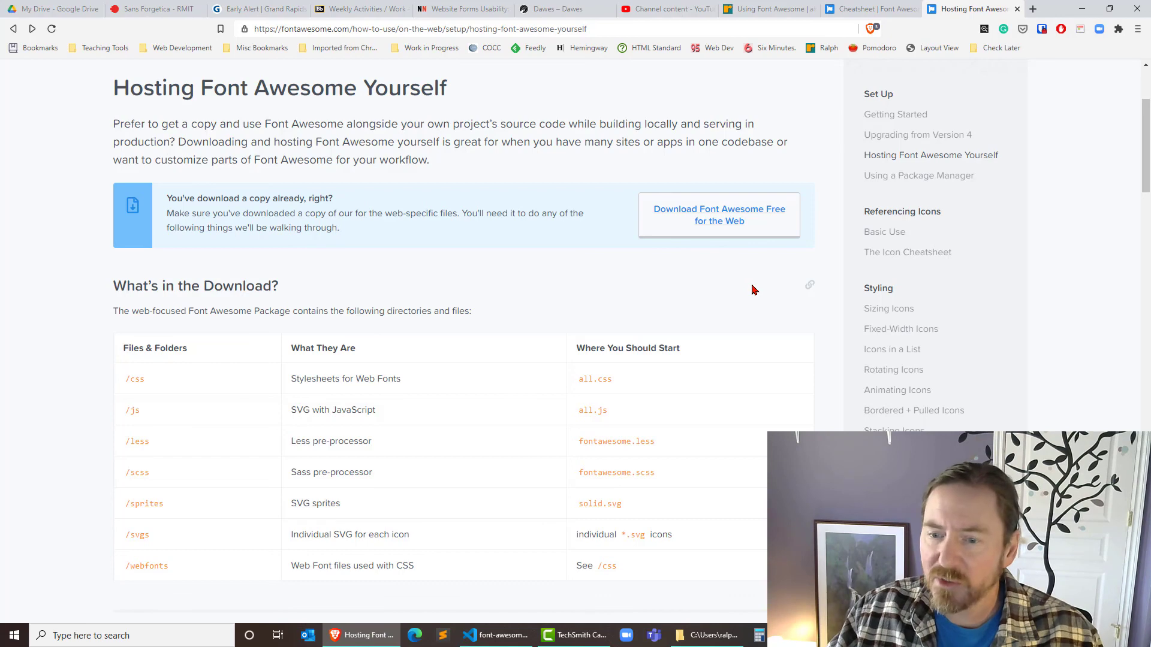
scroll(down, 3)
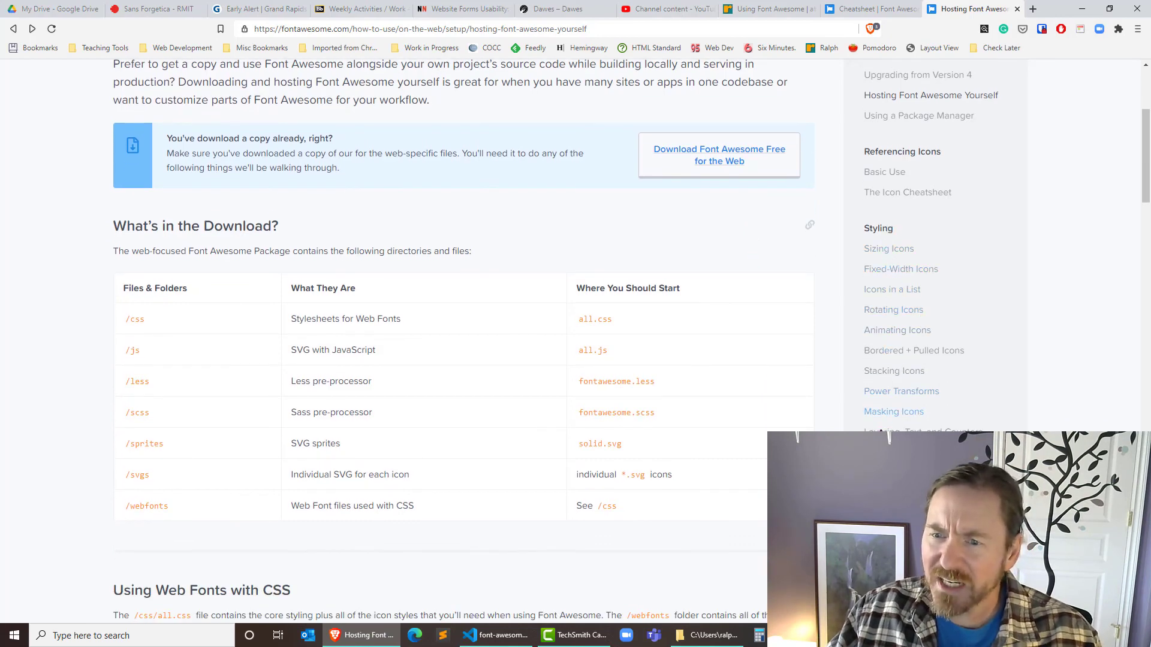
click(897, 329)
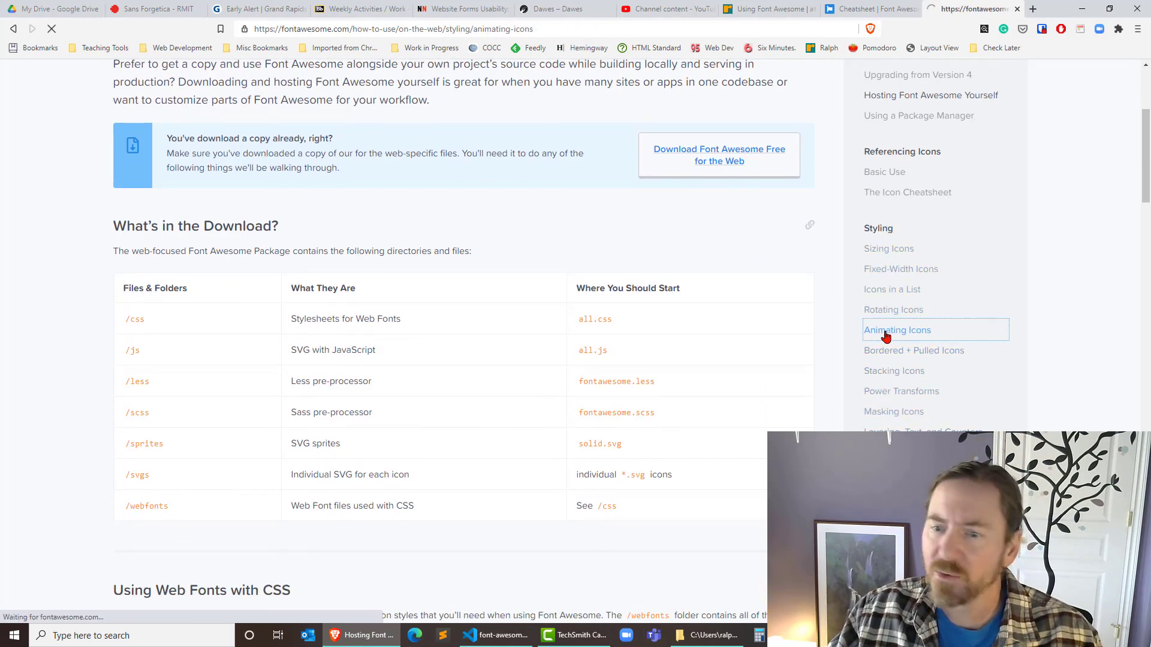
click(896, 329)
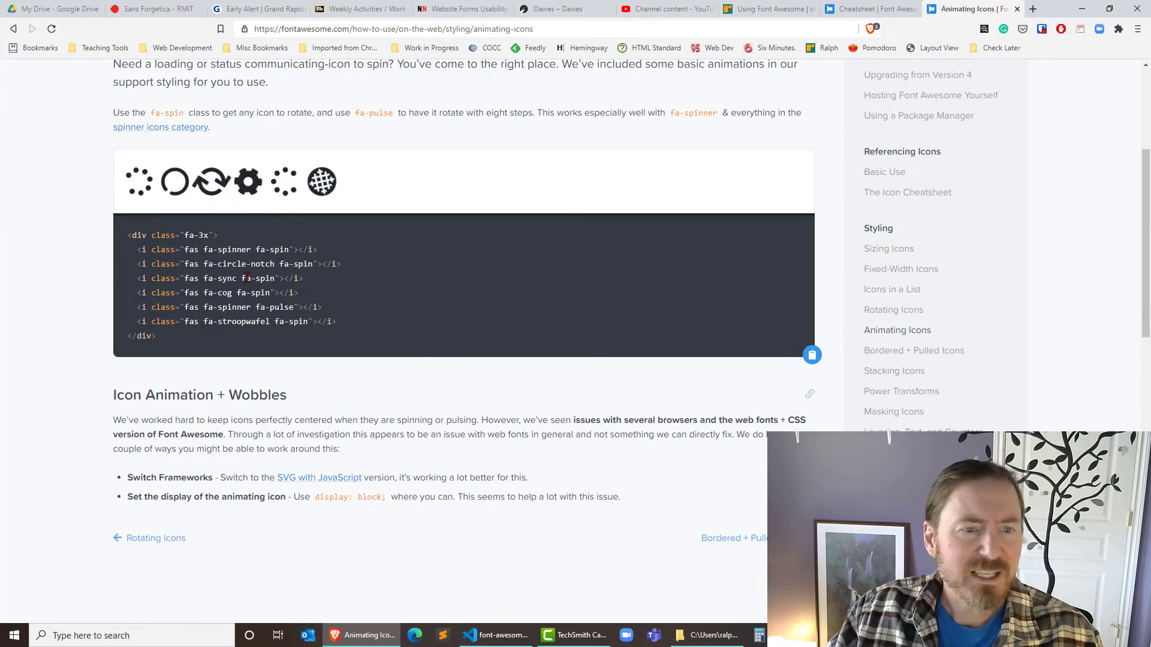